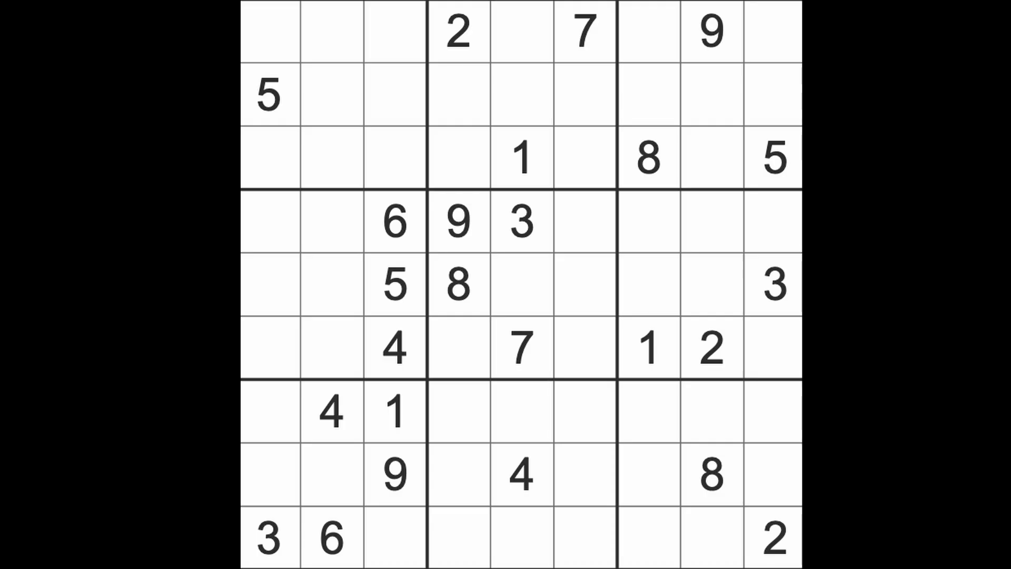
Step: Highlight the given 5s, then place a 5 at row 1 column 5 and fill column 2 cells
{"action": "left_click", "coordinate": [457, 158]}
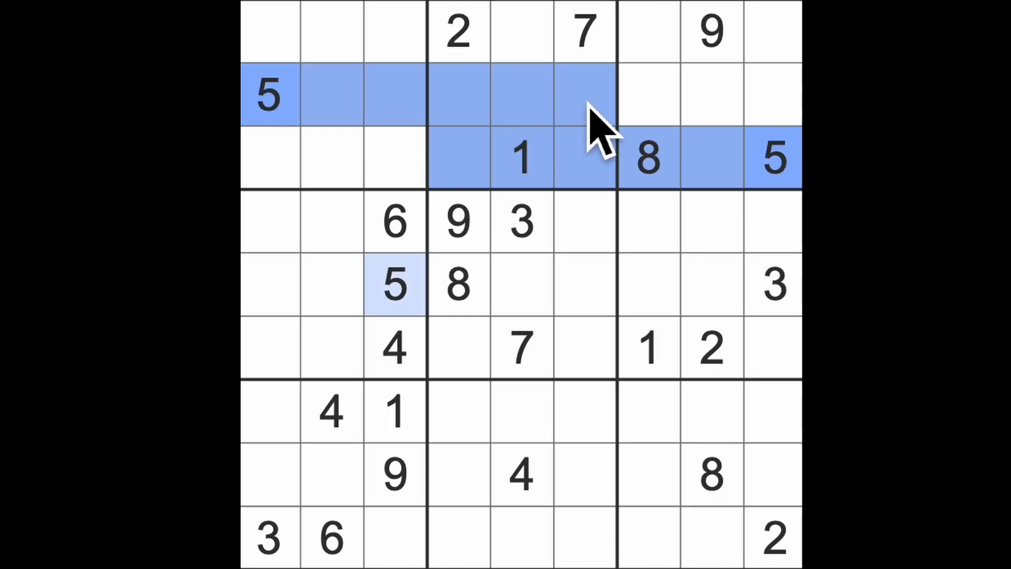
{"action": "left_click", "coordinate": [523, 32]}
{"action": "type", "text": "5"}
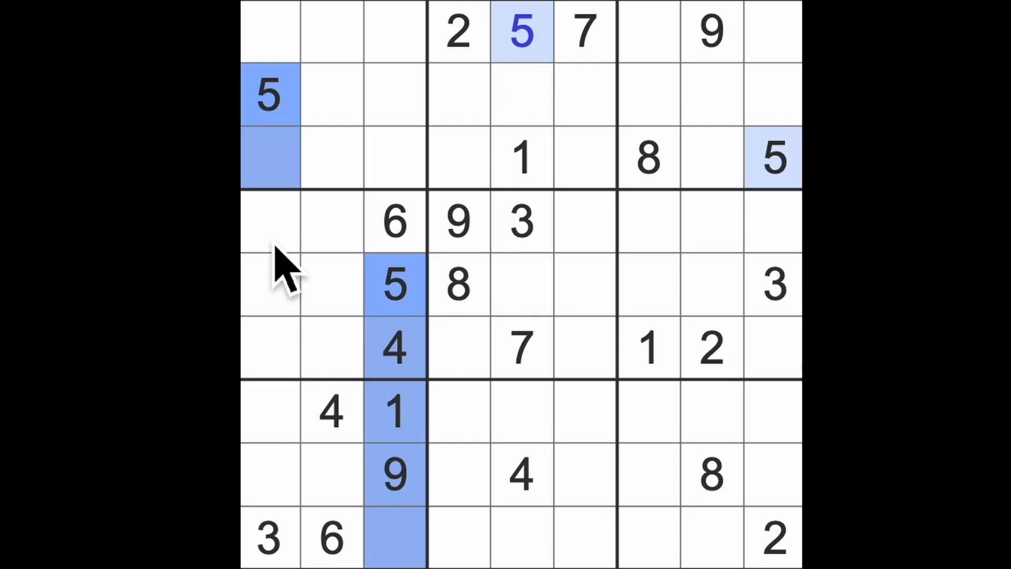
{"action": "left_click", "coordinate": [333, 476]}
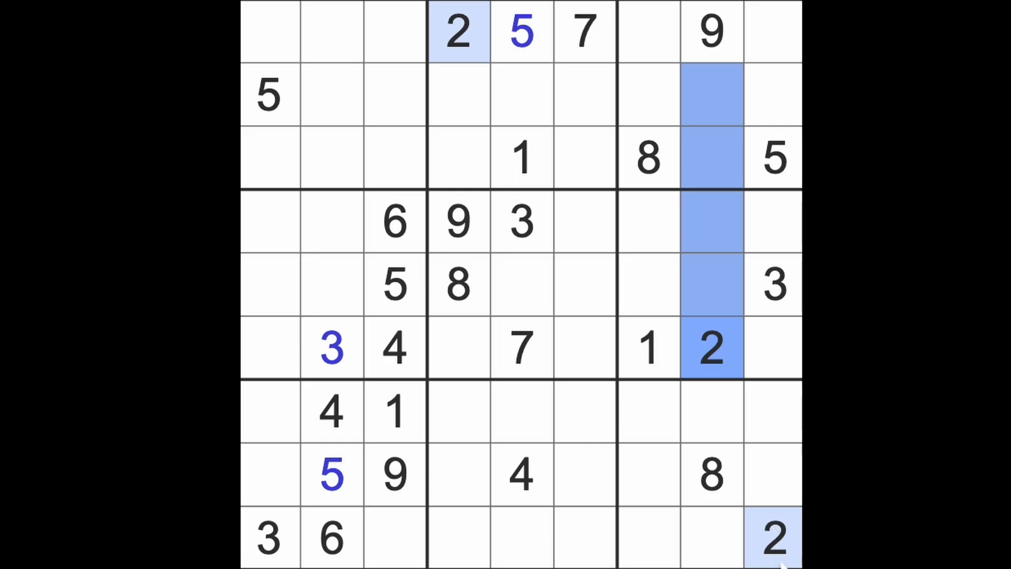
Step: Enter a 2 at row 2 column 7 in the top-right box
{"action": "left_click", "coordinate": [645, 95]}
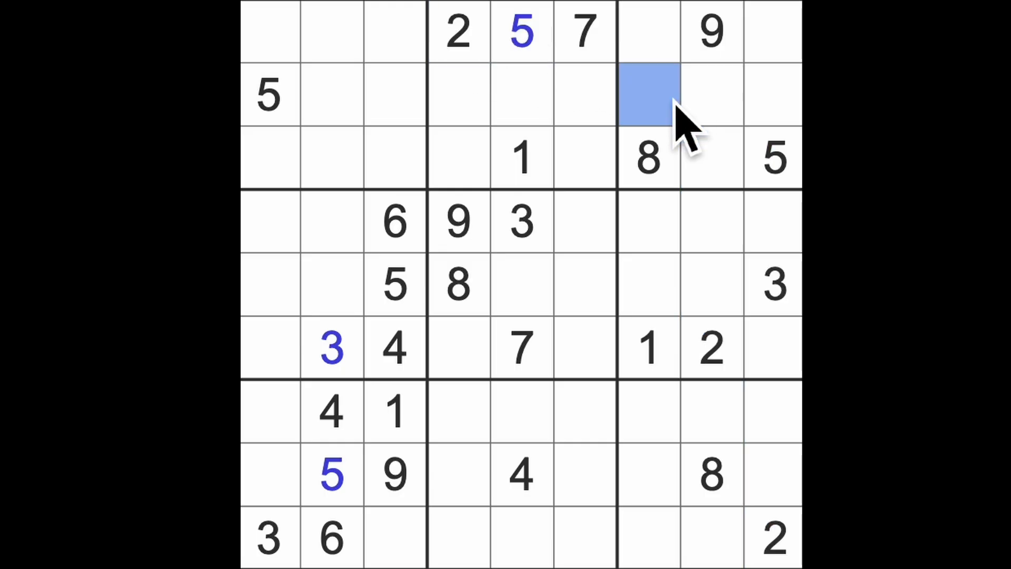
{"action": "type", "text": "2"}
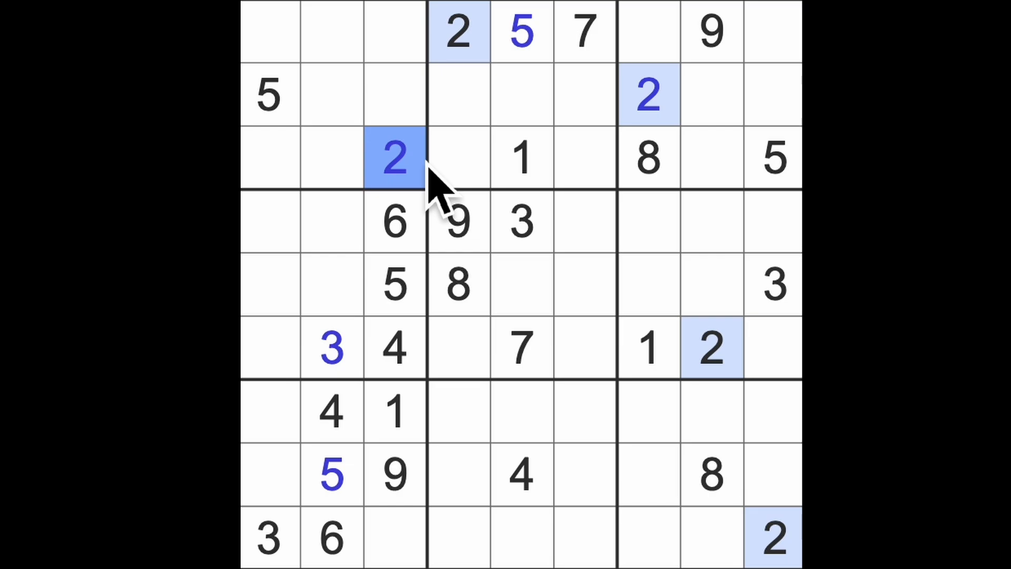
{"action": "mouse_move", "coordinate": [445, 222]}
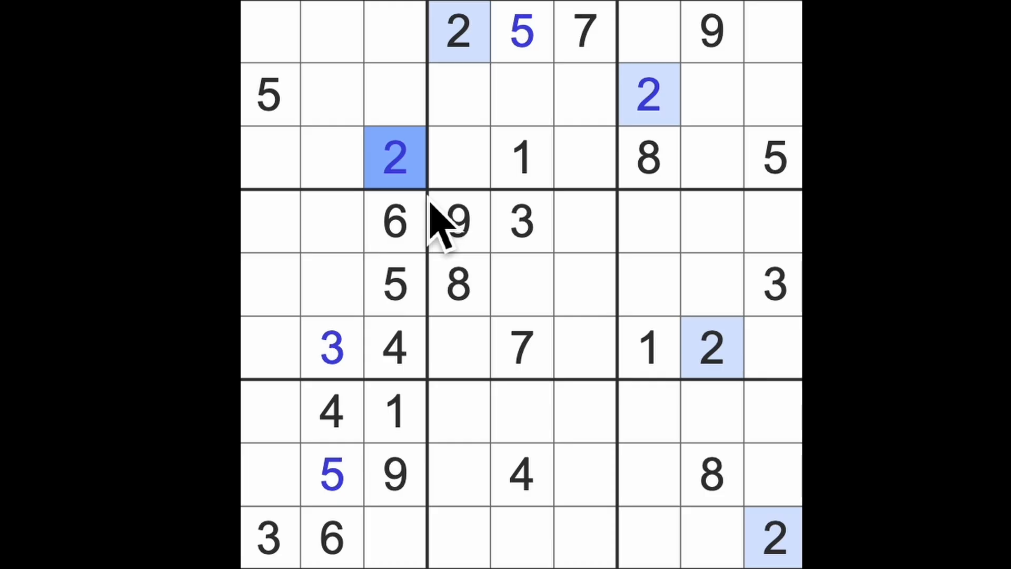
{"action": "mouse_move", "coordinate": [558, 239]}
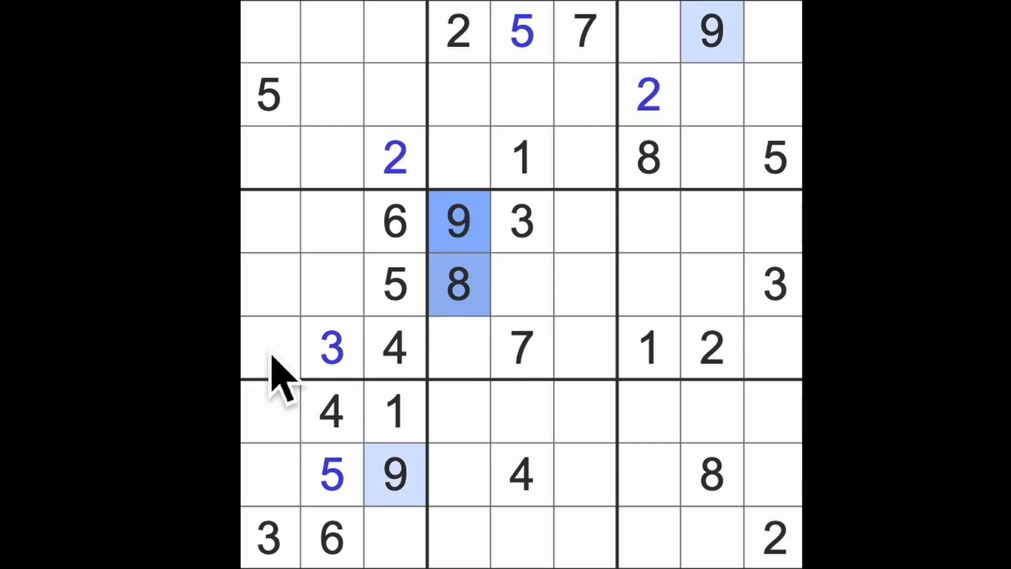
Step: Mark candidate cells across row 6 and enter a 2
{"action": "left_click", "coordinate": [269, 347]}
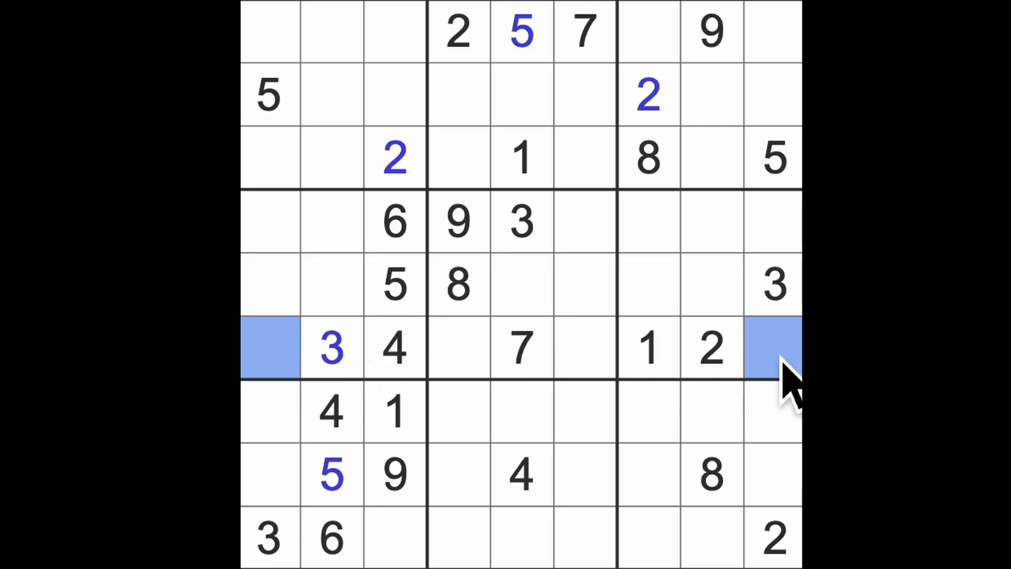
{"action": "mouse_move", "coordinate": [607, 419]}
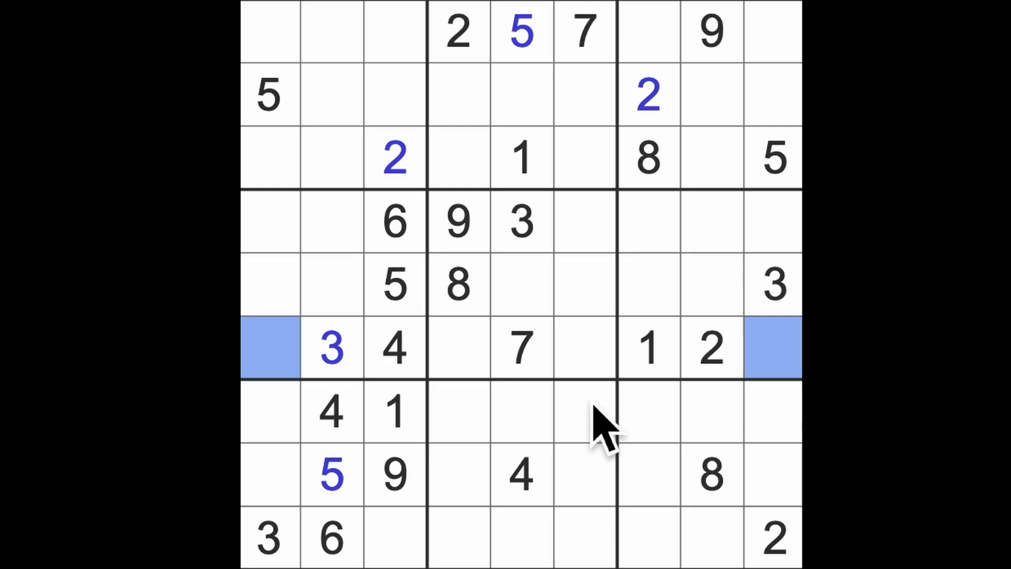
{"action": "left_click", "coordinate": [584, 348]}
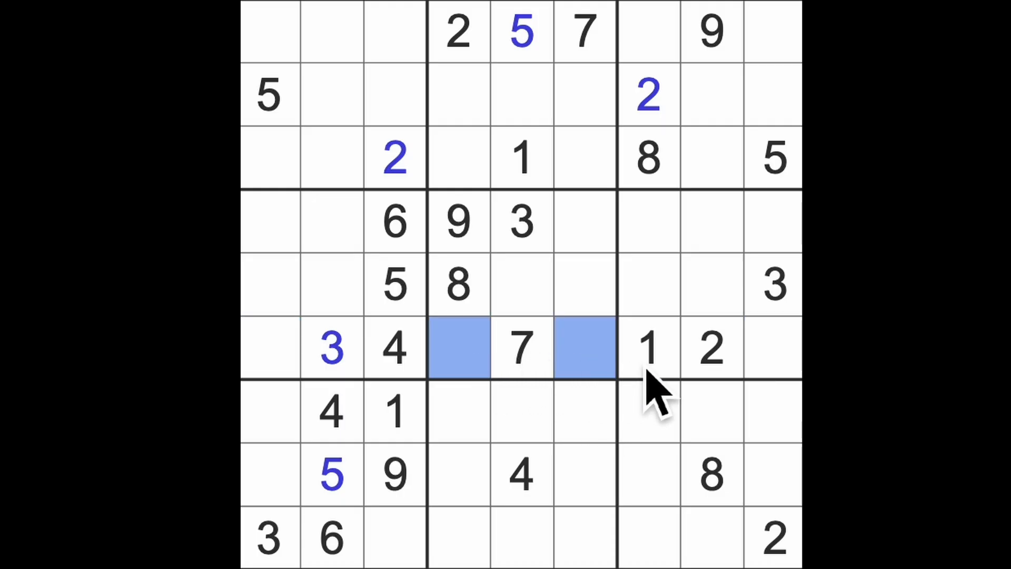
{"action": "mouse_move", "coordinate": [620, 378]}
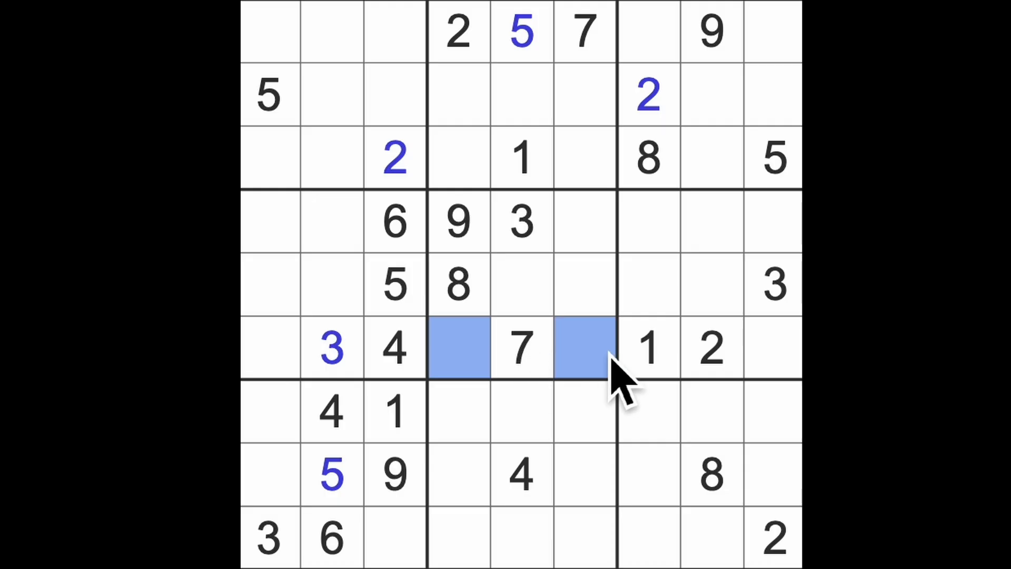
{"action": "mouse_move", "coordinate": [561, 328]}
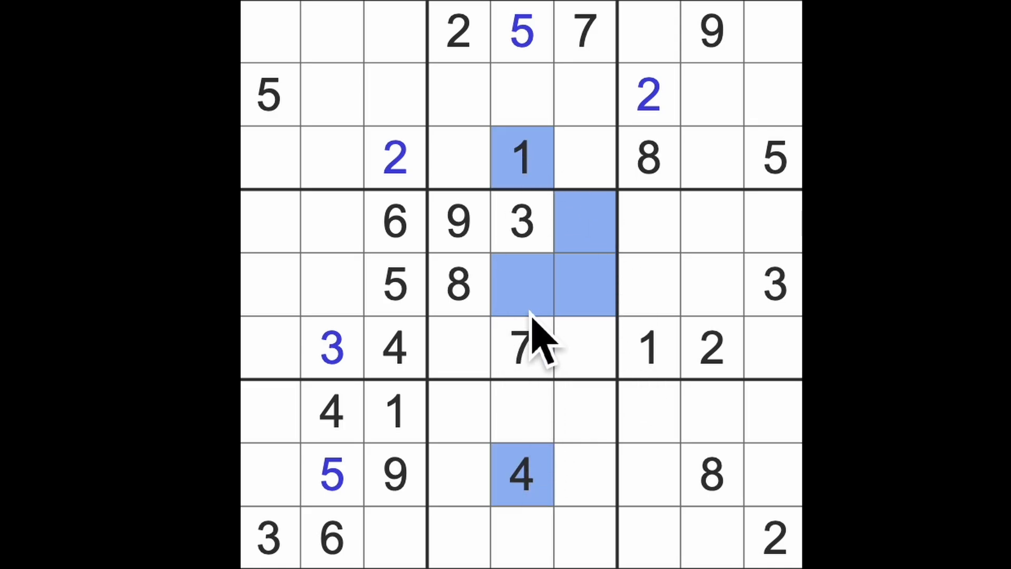
{"action": "type", "text": "2"}
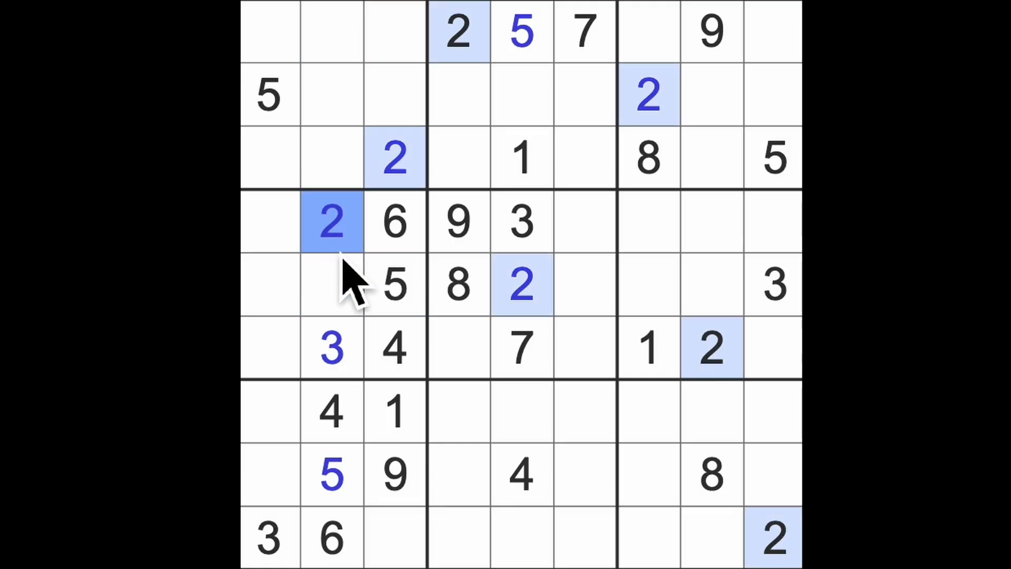
{"action": "mouse_move", "coordinate": [513, 442]}
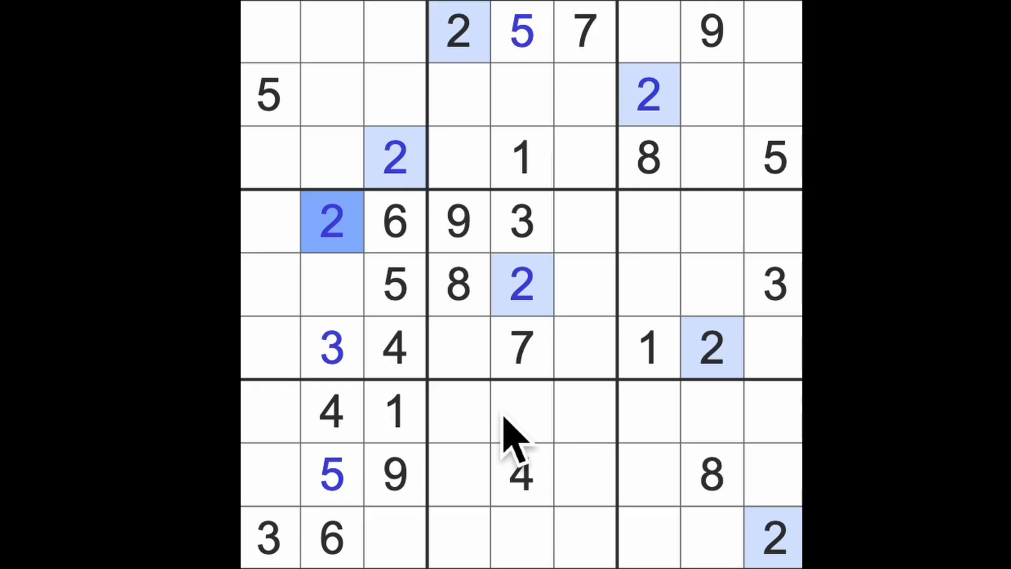
{"action": "mouse_move", "coordinate": [620, 474]}
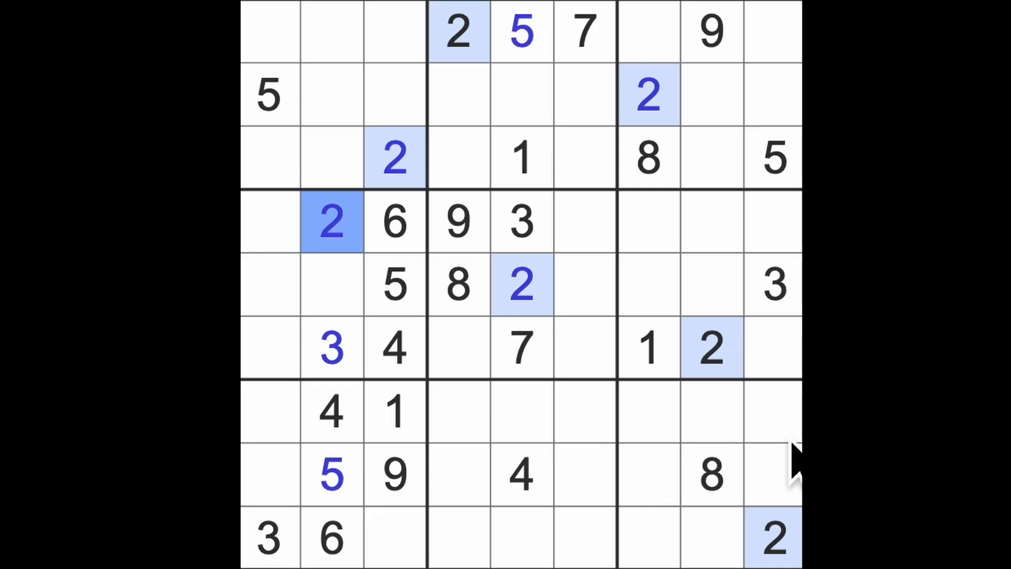
{"action": "mouse_move", "coordinate": [795, 465]}
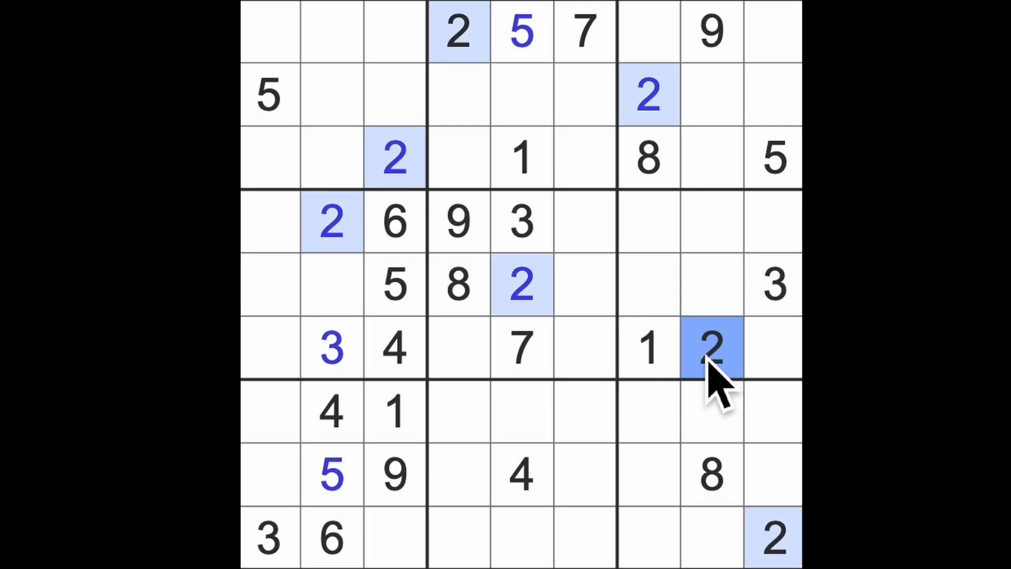
{"action": "mouse_move", "coordinate": [710, 387]}
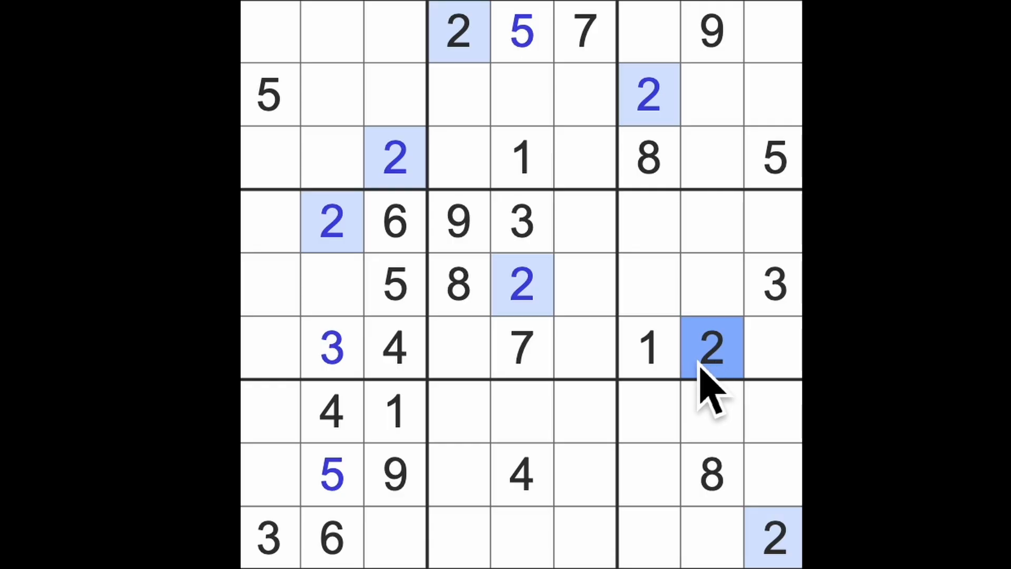
{"action": "left_click", "coordinate": [710, 347]}
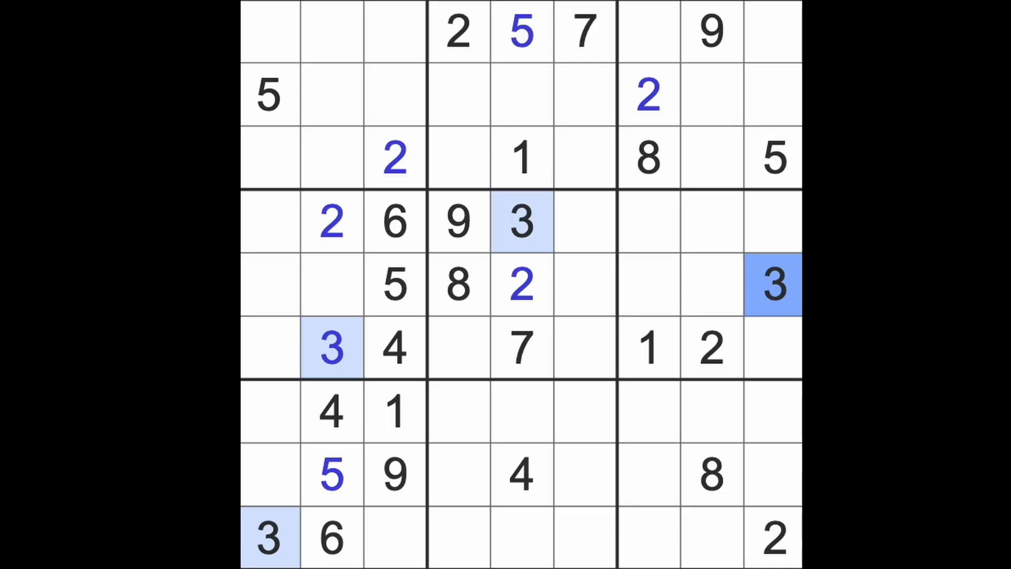
{"action": "left_click", "coordinate": [521, 474]}
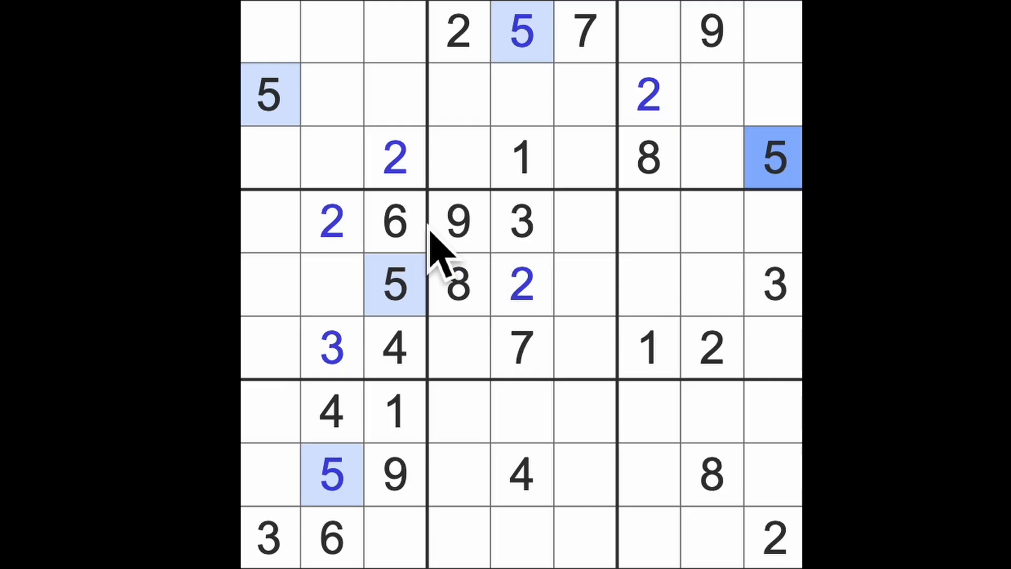
{"action": "left_click", "coordinate": [393, 222]}
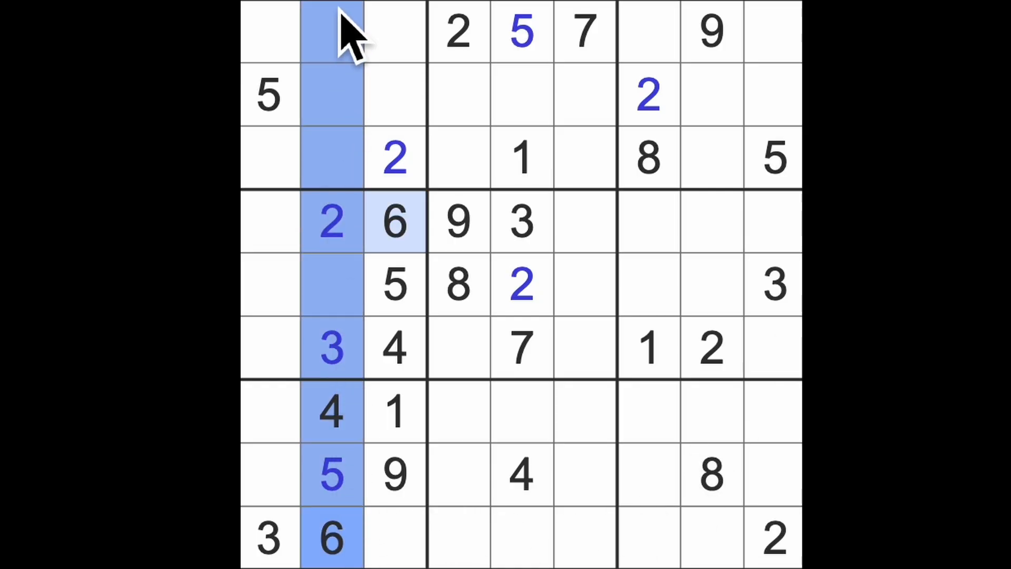
{"action": "left_click", "coordinate": [267, 32]}
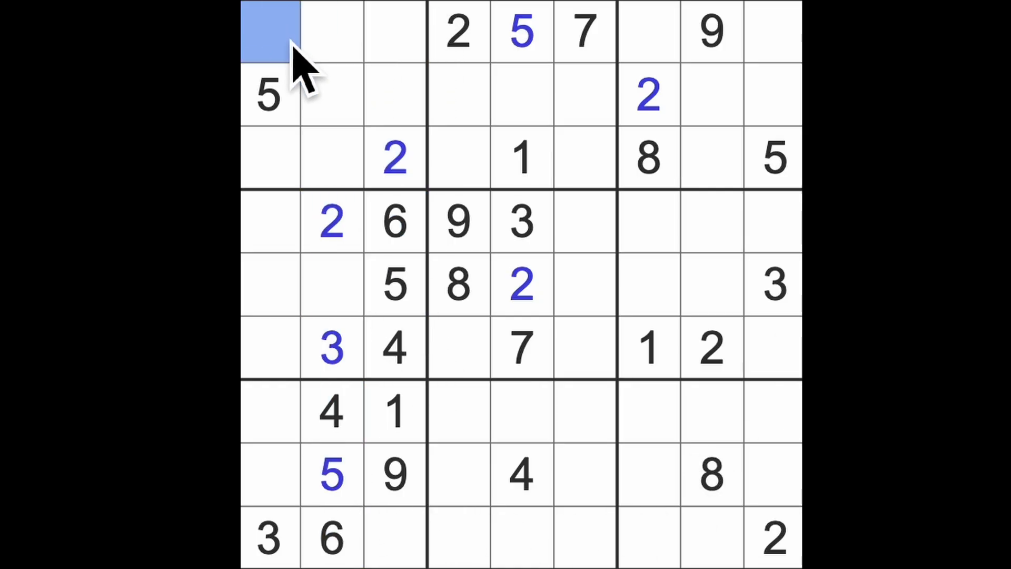
{"action": "left_click", "coordinate": [270, 158]}
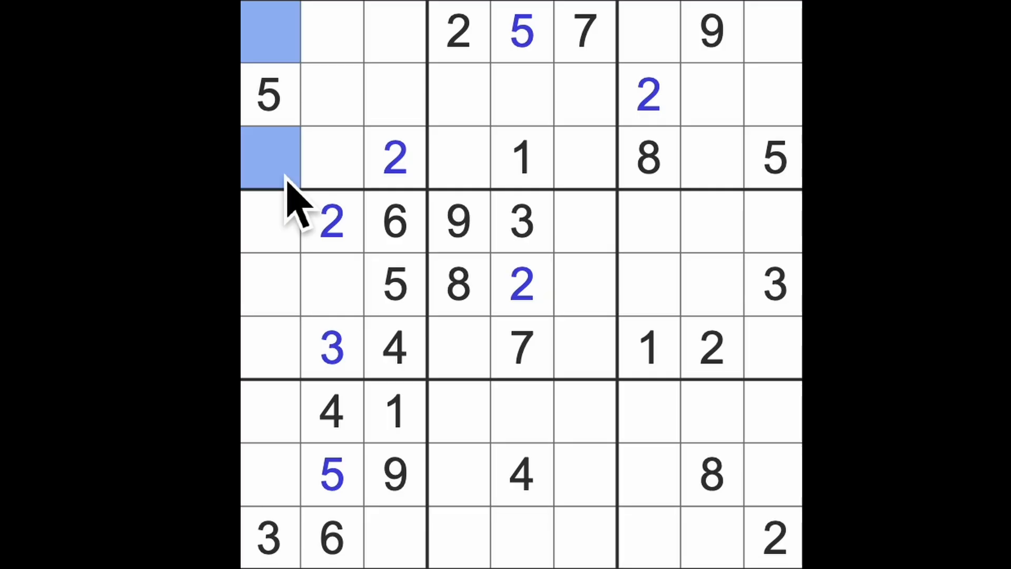
{"action": "mouse_move", "coordinate": [384, 239]}
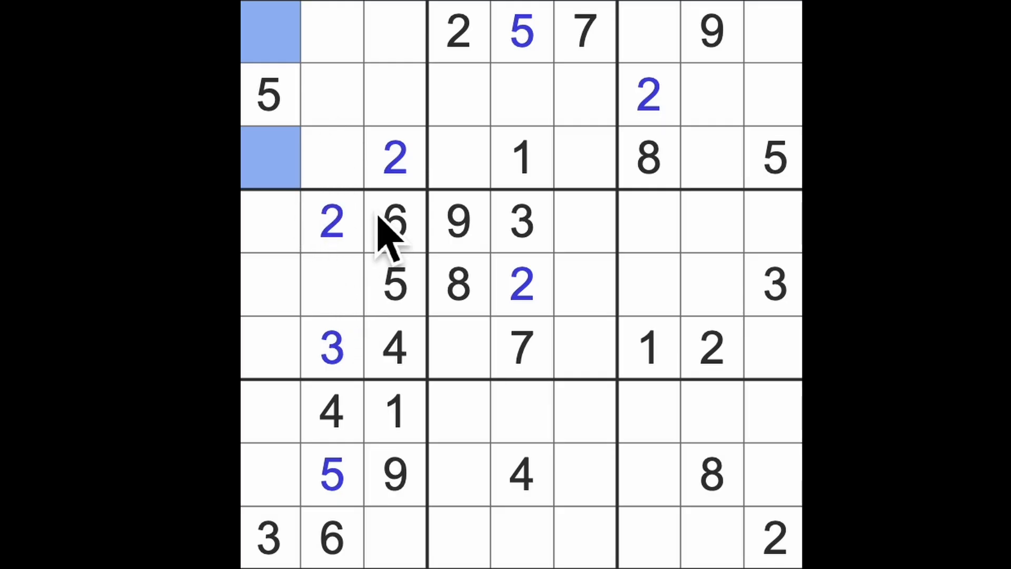
{"action": "left_click", "coordinate": [393, 159]}
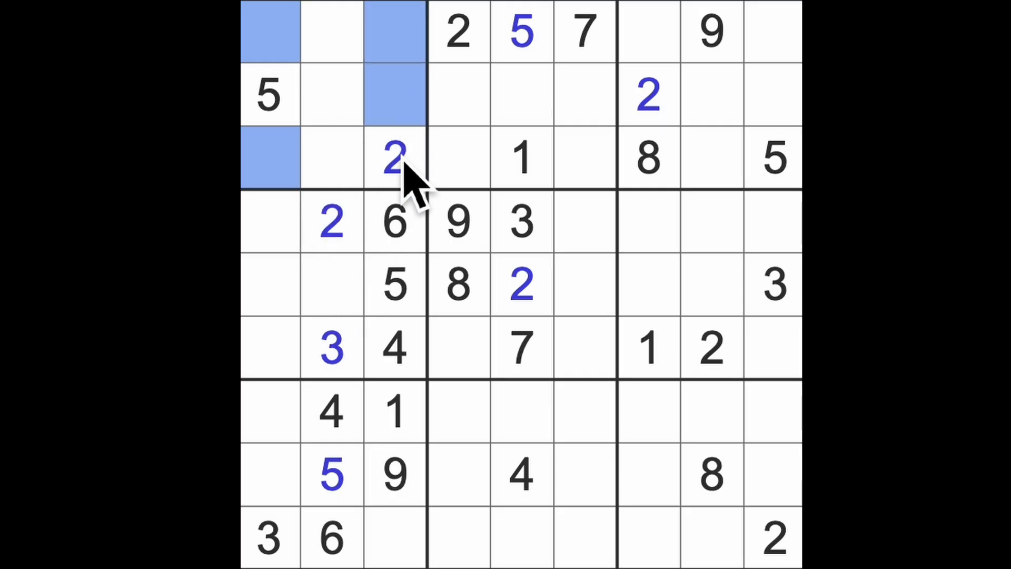
{"action": "left_click", "coordinate": [522, 158]}
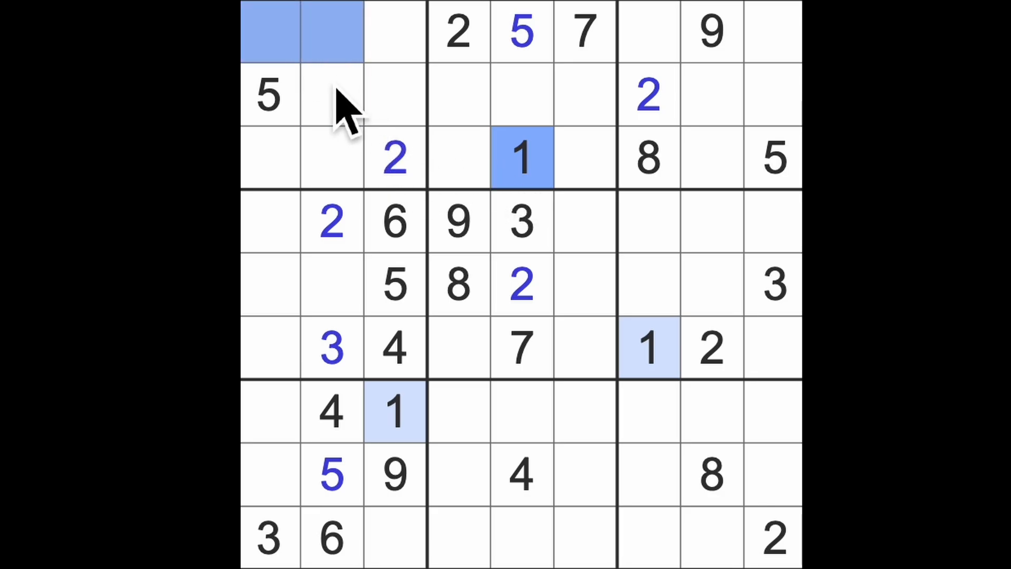
{"action": "left_click", "coordinate": [332, 95]}
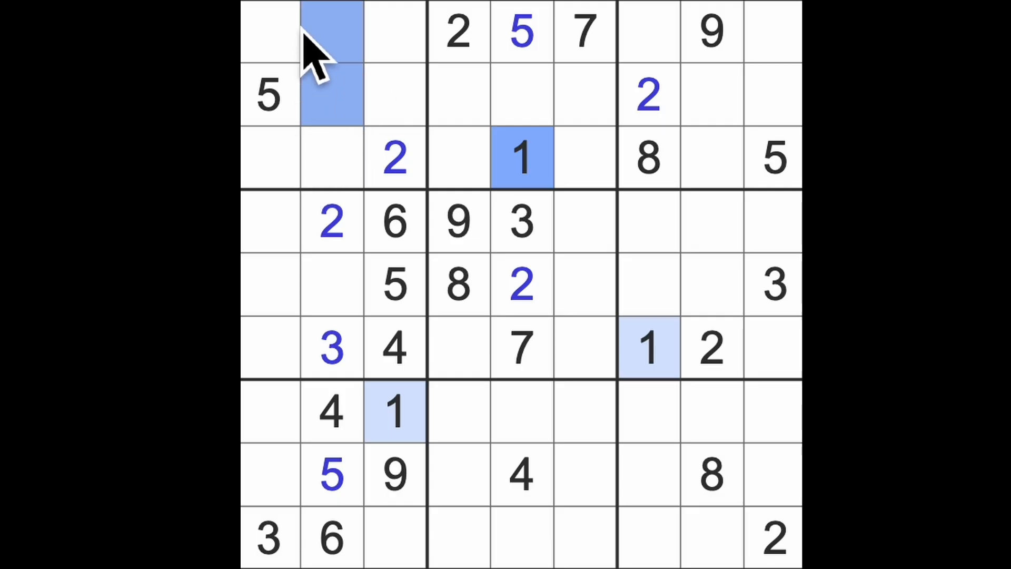
{"action": "mouse_move", "coordinate": [293, 261]}
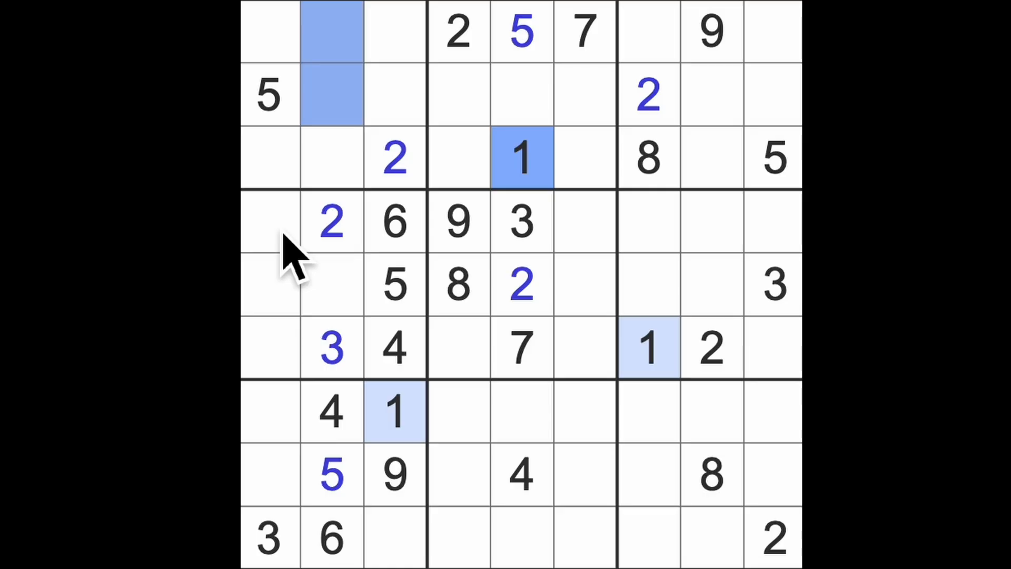
{"action": "left_click", "coordinate": [268, 284]}
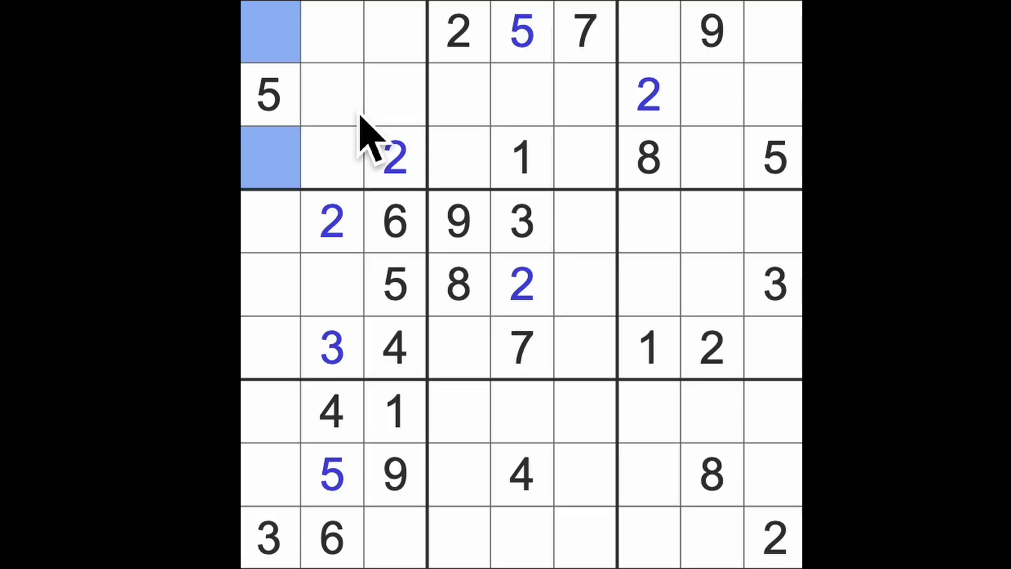
{"action": "mouse_move", "coordinate": [413, 97]}
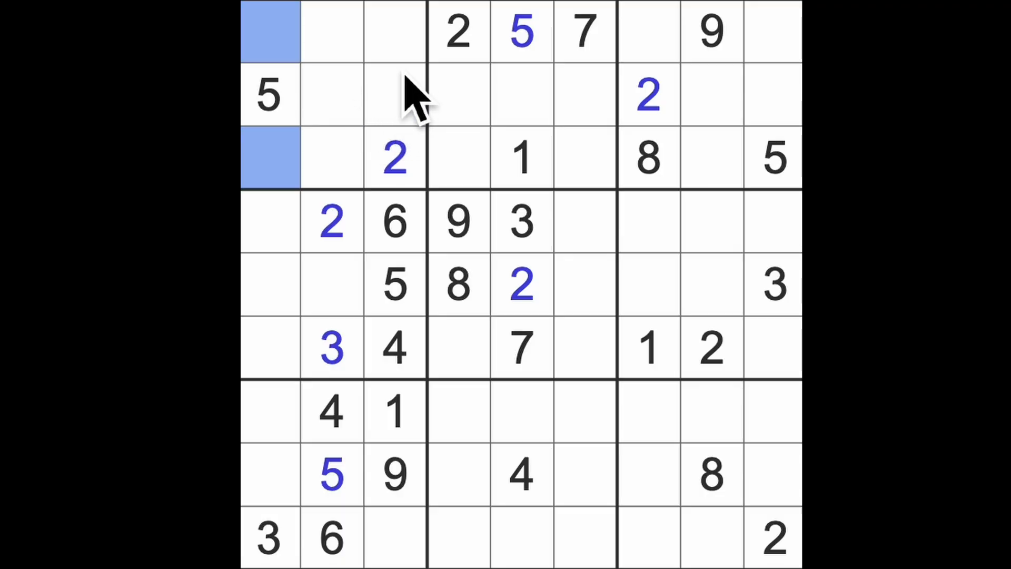
{"action": "mouse_move", "coordinate": [465, 126]}
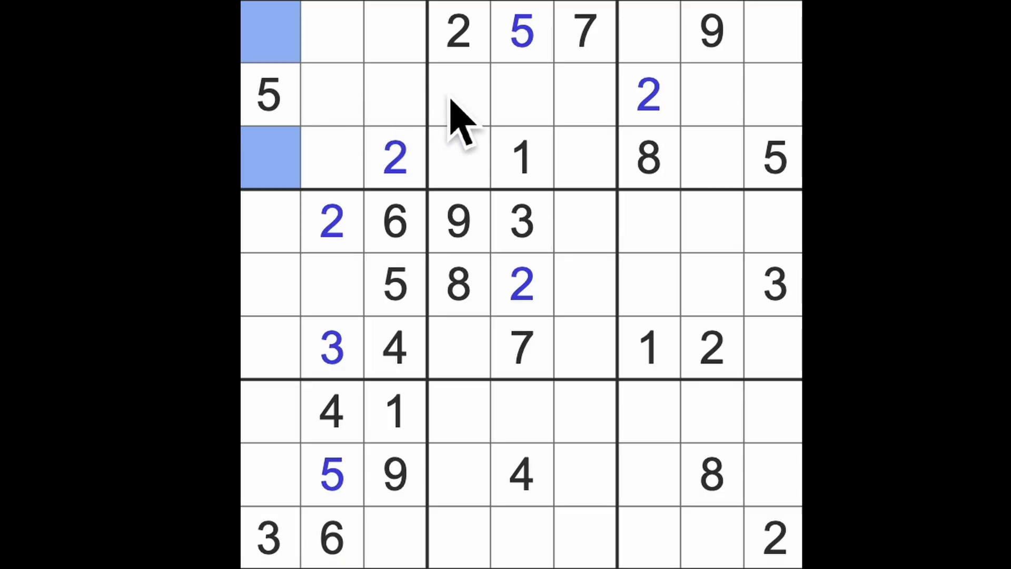
{"action": "mouse_move", "coordinate": [600, 71]}
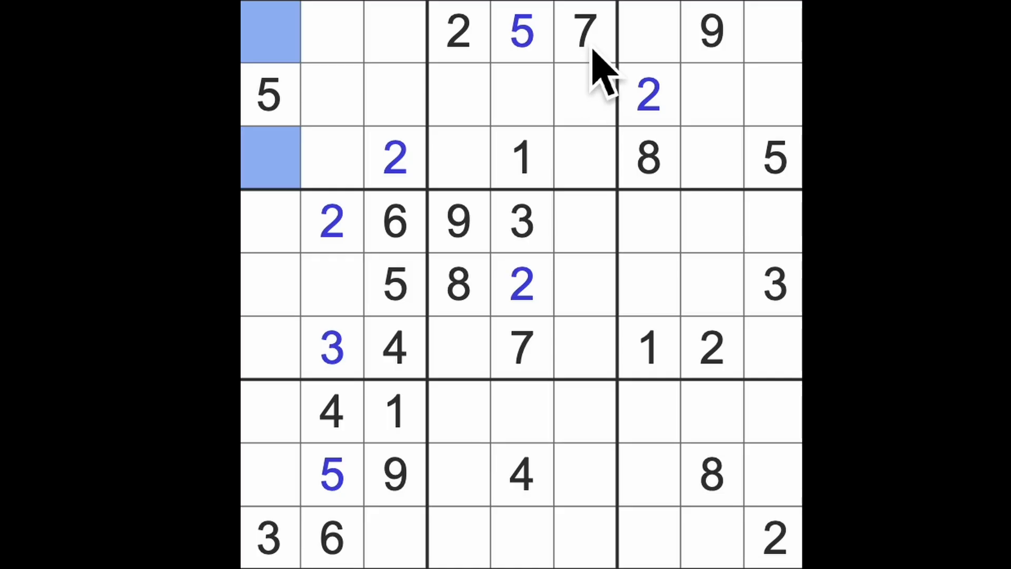
{"action": "left_click", "coordinate": [584, 31]}
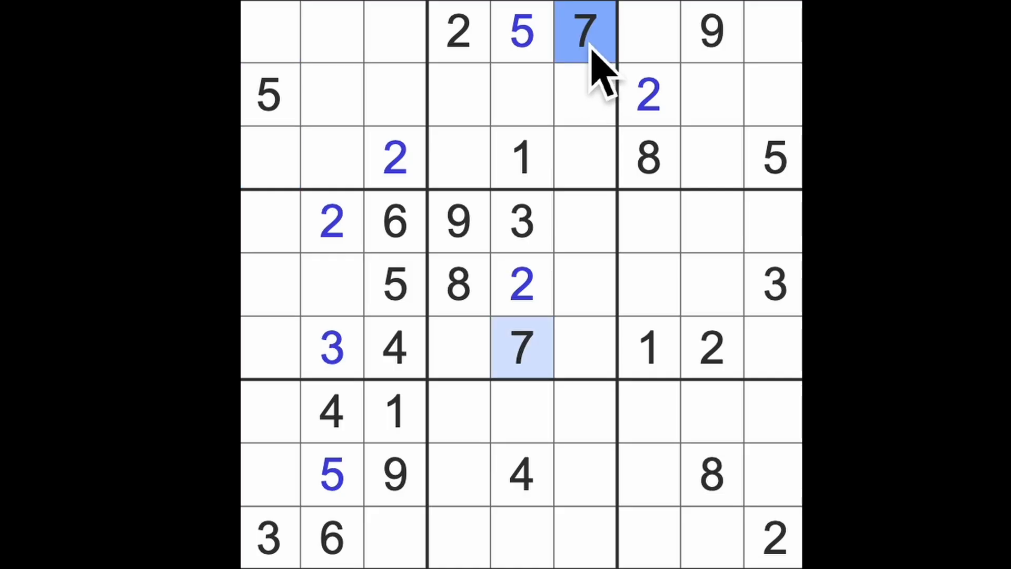
{"action": "mouse_move", "coordinate": [454, 109]}
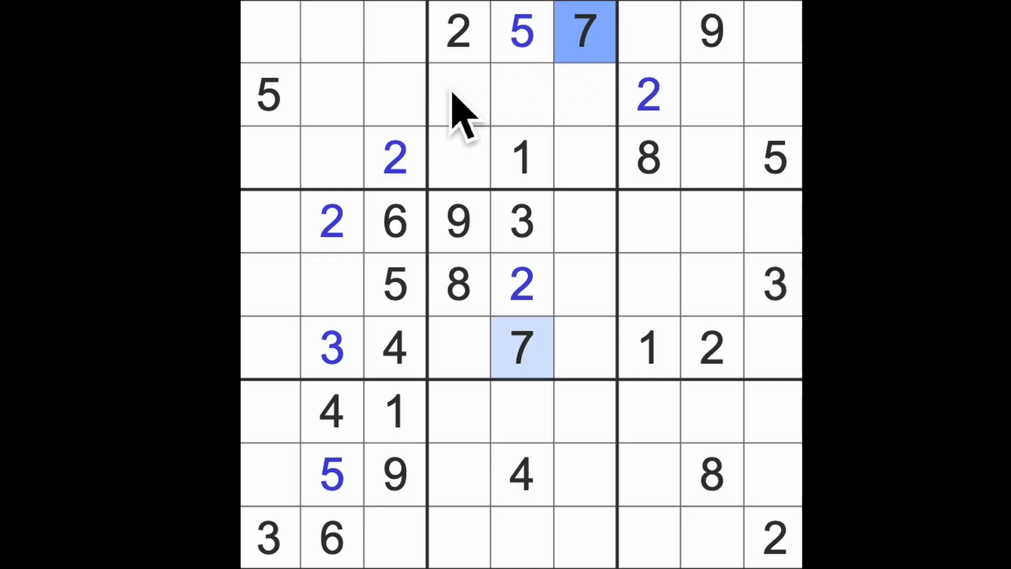
{"action": "left_click", "coordinate": [649, 158]}
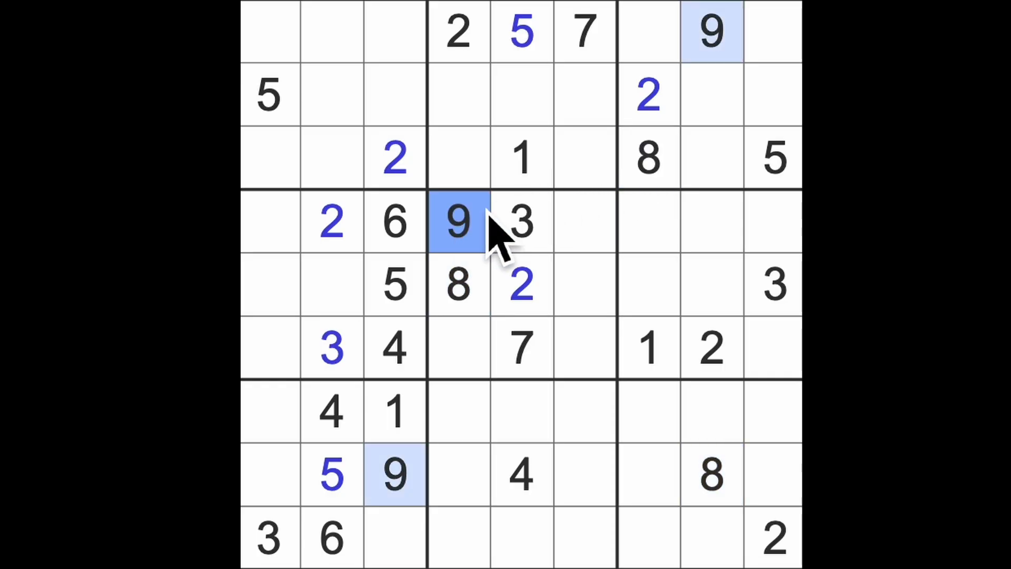
{"action": "mouse_move", "coordinate": [361, 129]}
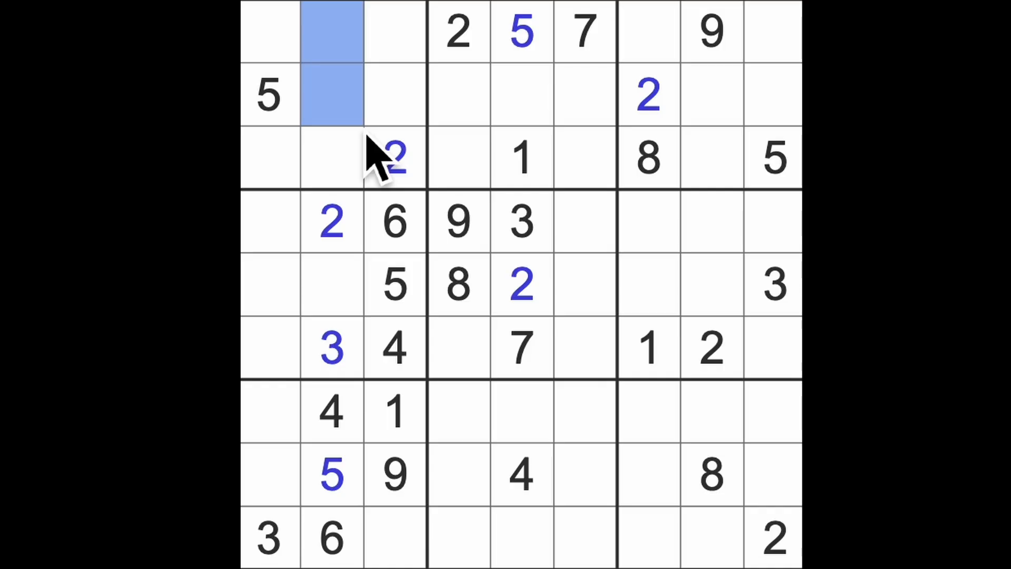
{"action": "mouse_move", "coordinate": [600, 222]}
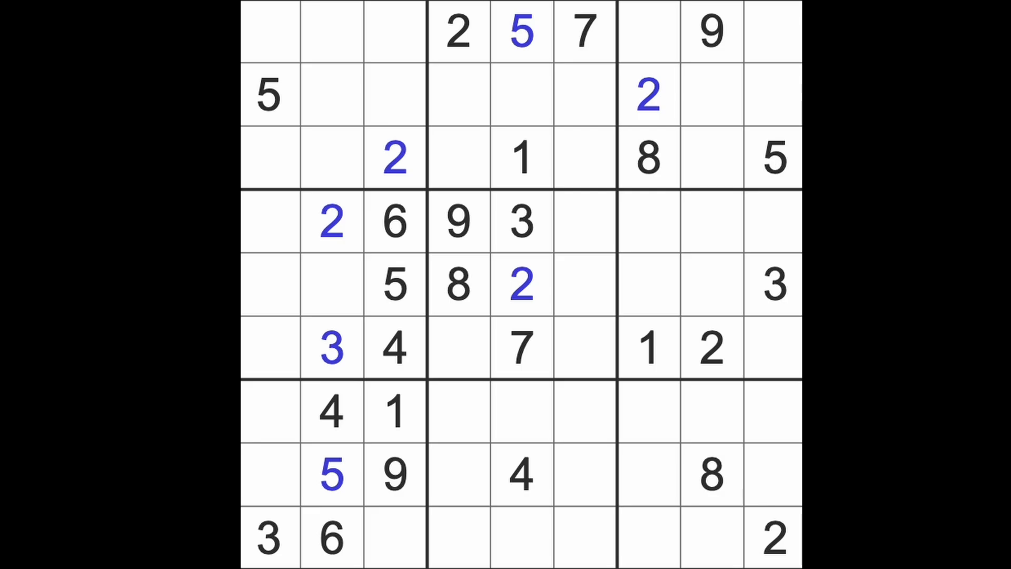
{"action": "mouse_move", "coordinate": [594, 258]}
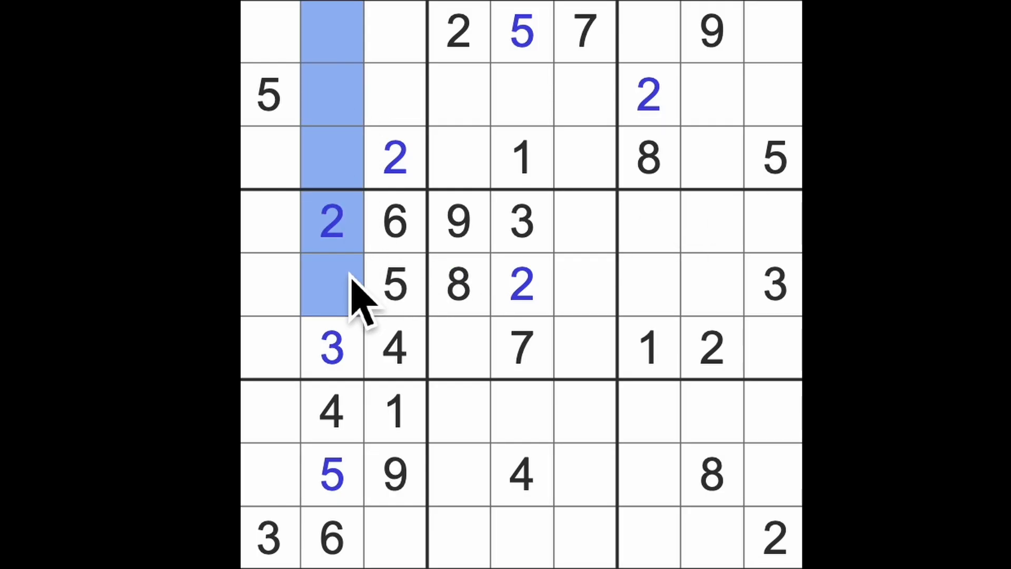
{"action": "mouse_move", "coordinate": [287, 278]}
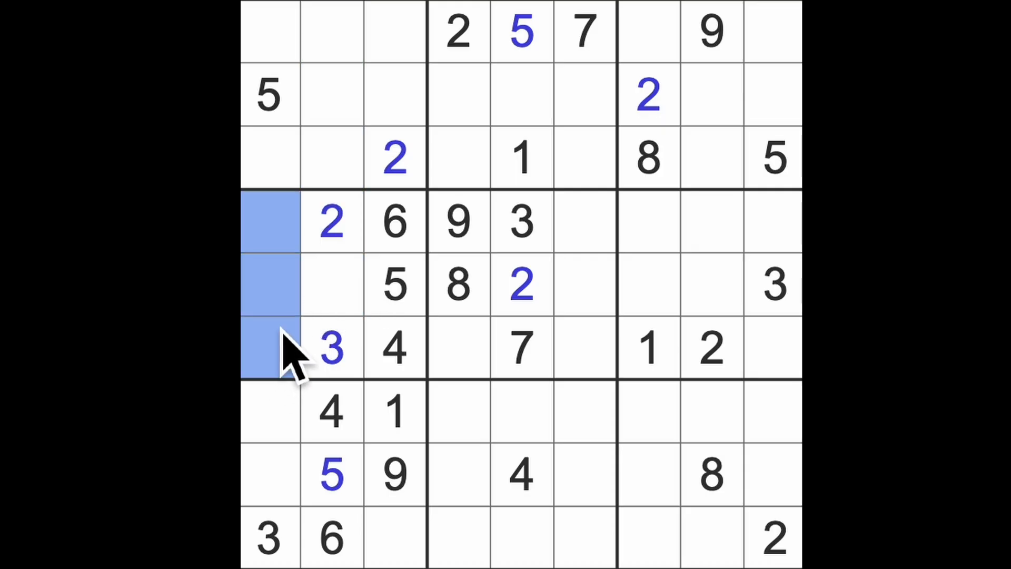
{"action": "left_click", "coordinate": [331, 284]}
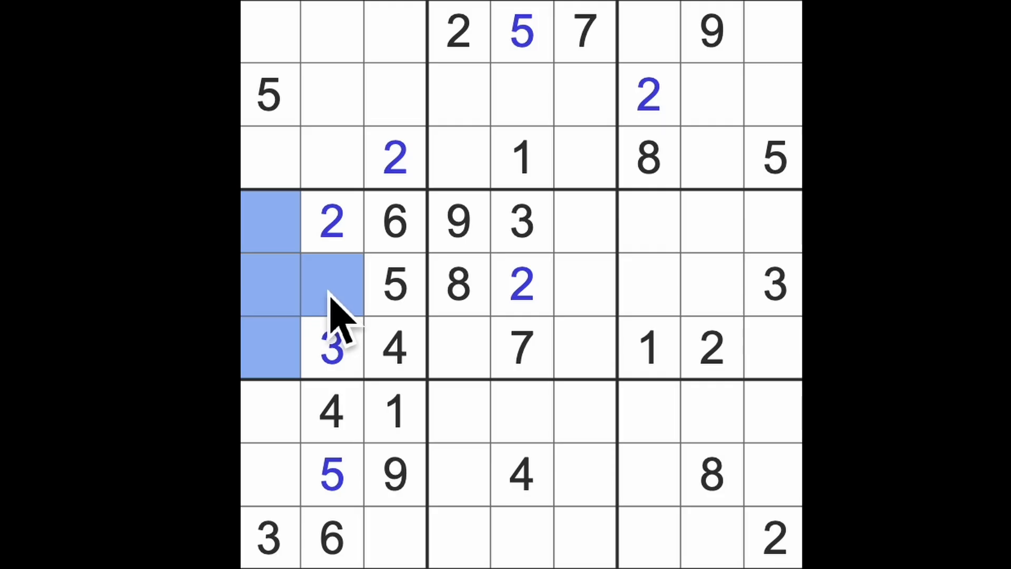
{"action": "mouse_move", "coordinate": [296, 278]}
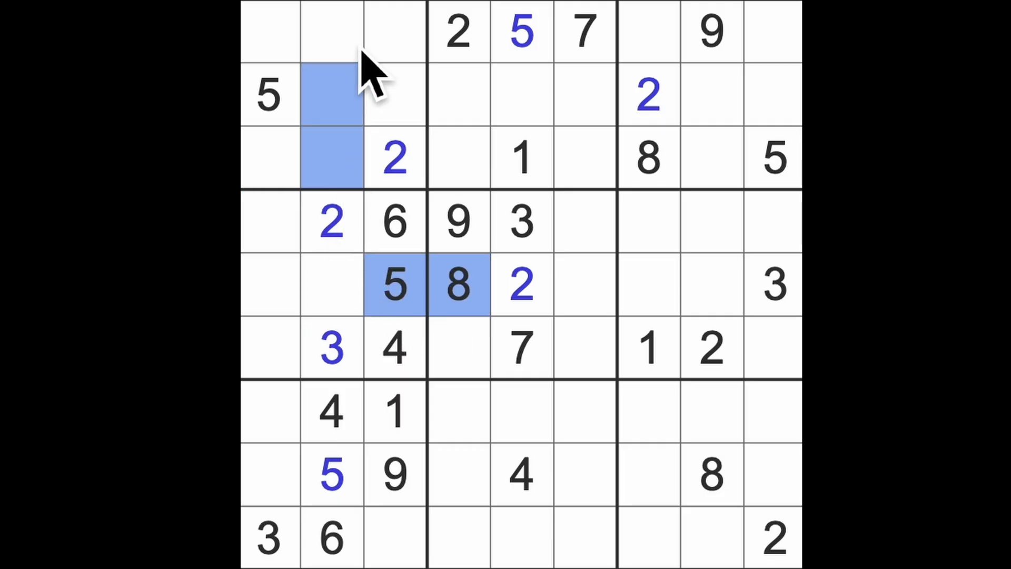
Step: Place a 7 at row 5 column 2 and select row 2 column 3 for the next 7
{"action": "left_click", "coordinate": [333, 287]}
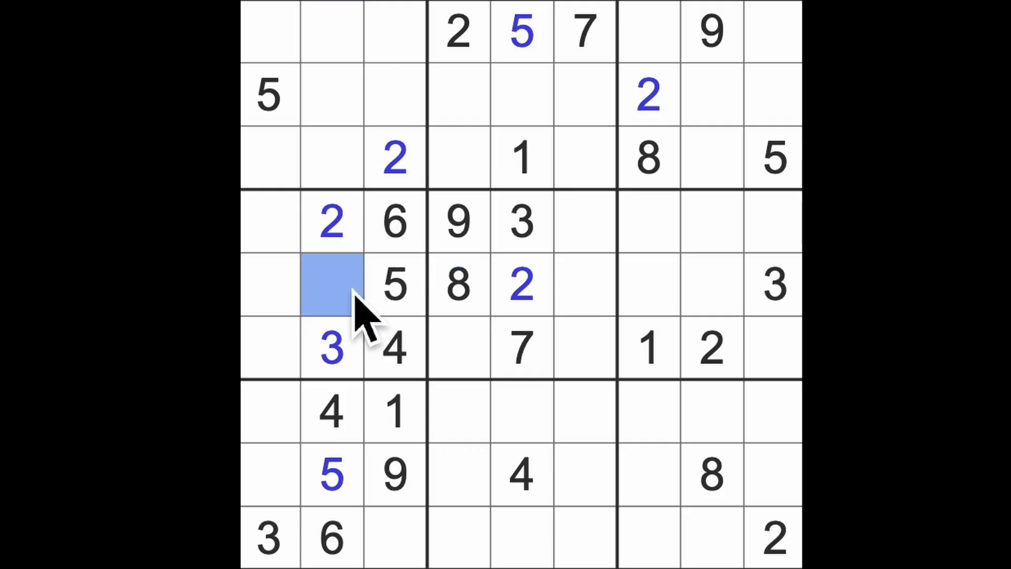
{"action": "type", "text": "7"}
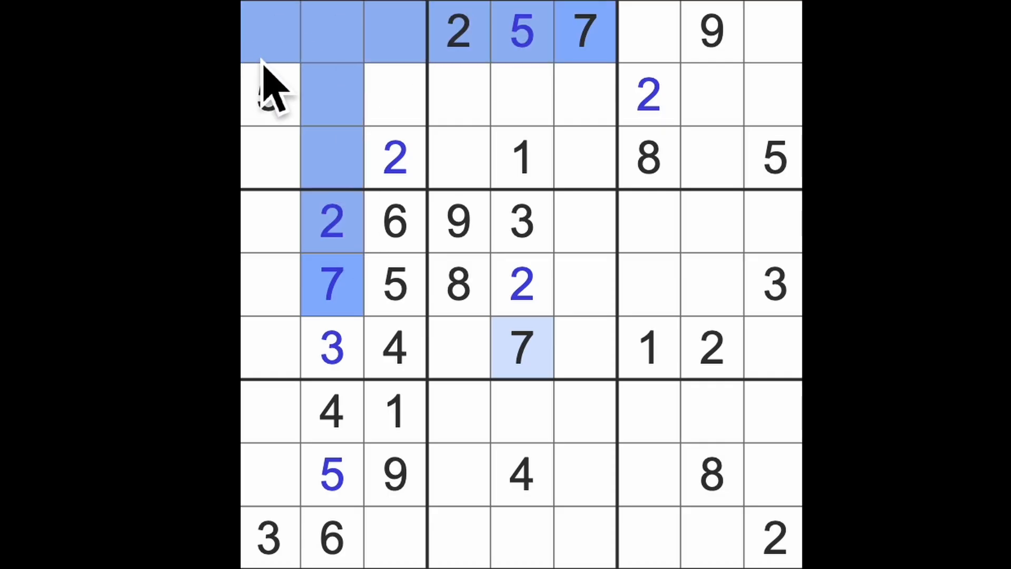
{"action": "type", "text": "5"}
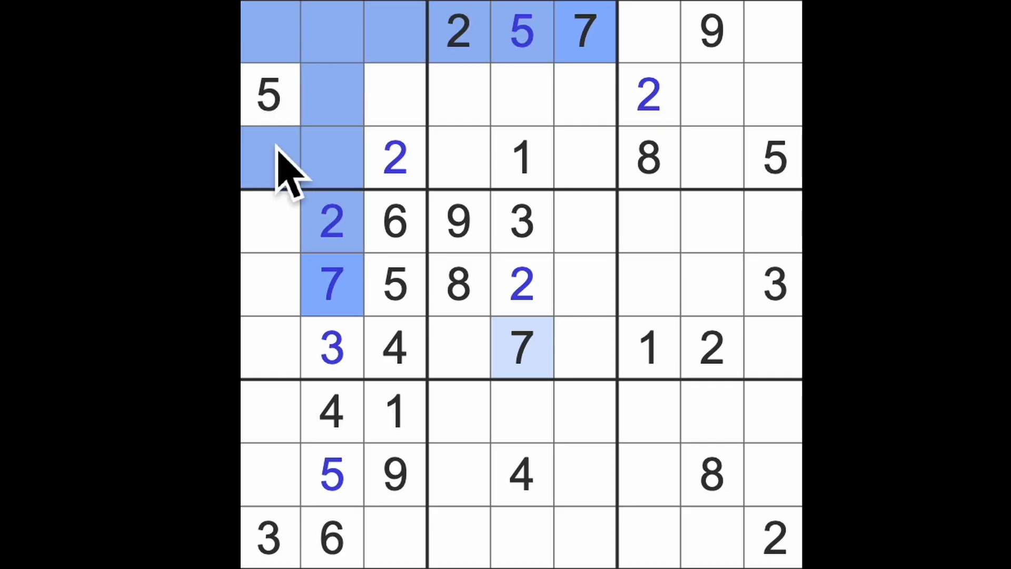
{"action": "mouse_move", "coordinate": [293, 170]}
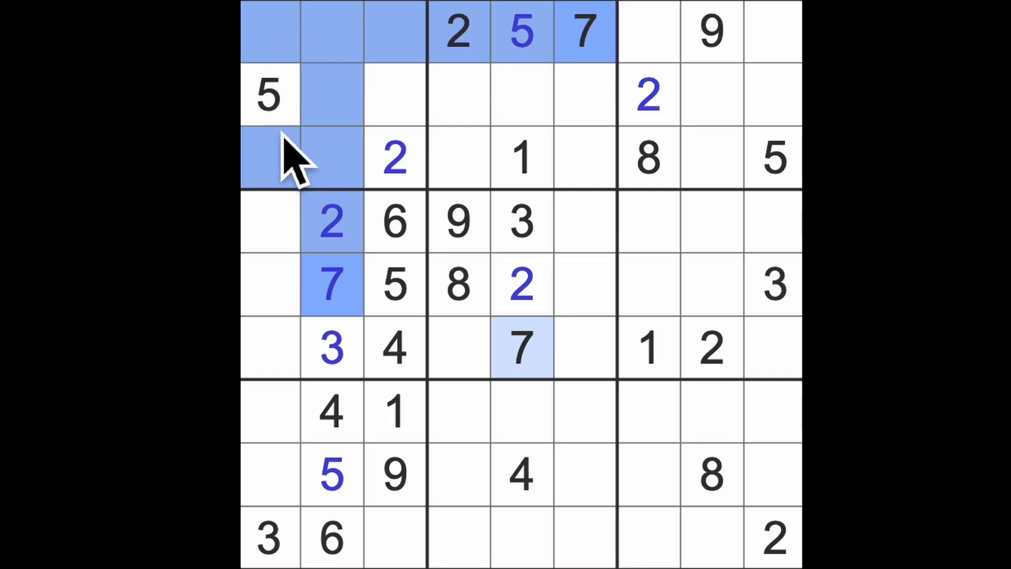
{"action": "left_click", "coordinate": [395, 96]}
{"action": "type", "text": "7"}
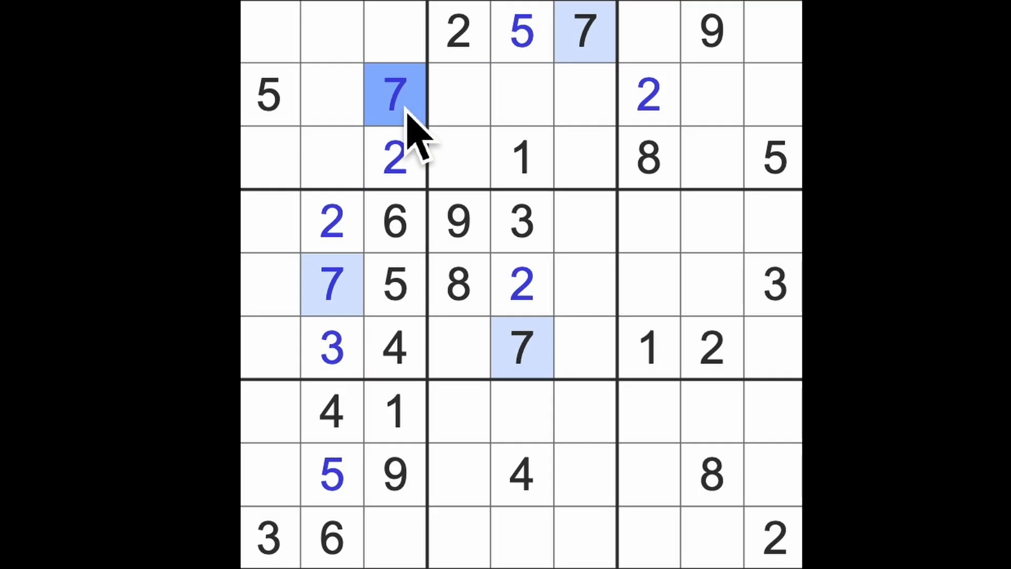
Step: Highlight the placed 2s and enter 8 into the empty cell
{"action": "left_click", "coordinate": [458, 32]}
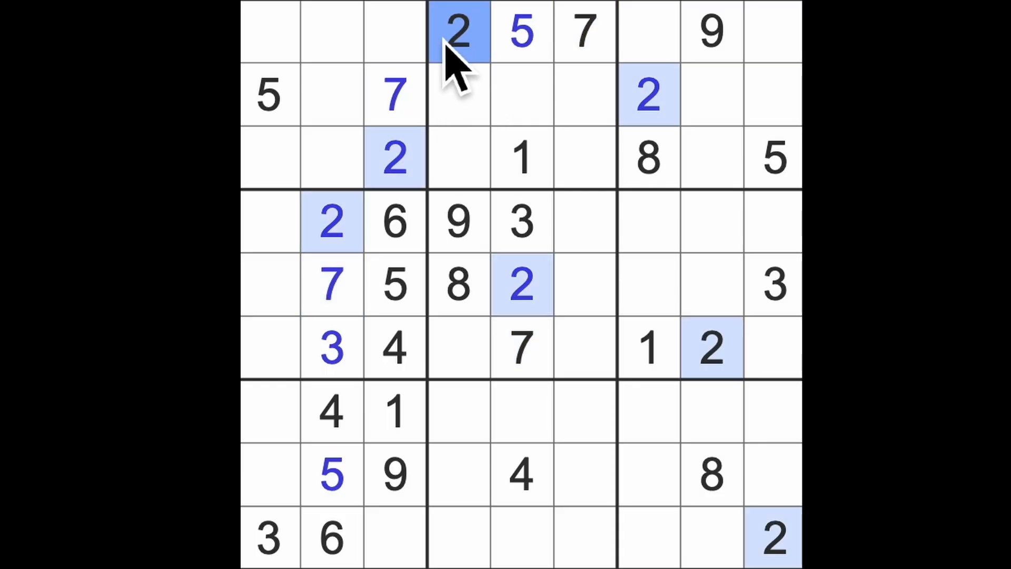
{"action": "mouse_move", "coordinate": [507, 164]}
{"action": "type", "text": "3"}
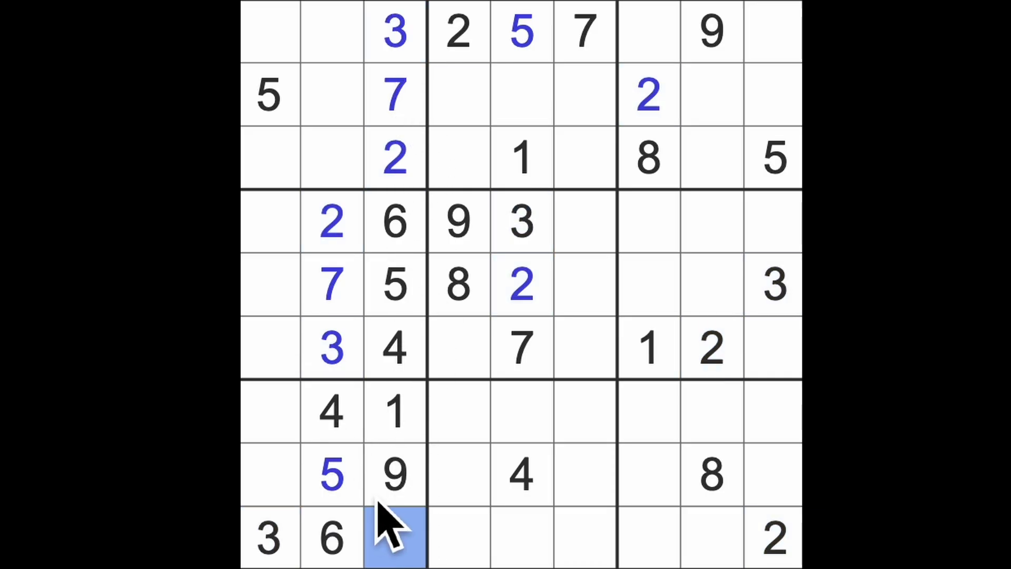
{"action": "type", "text": "8"}
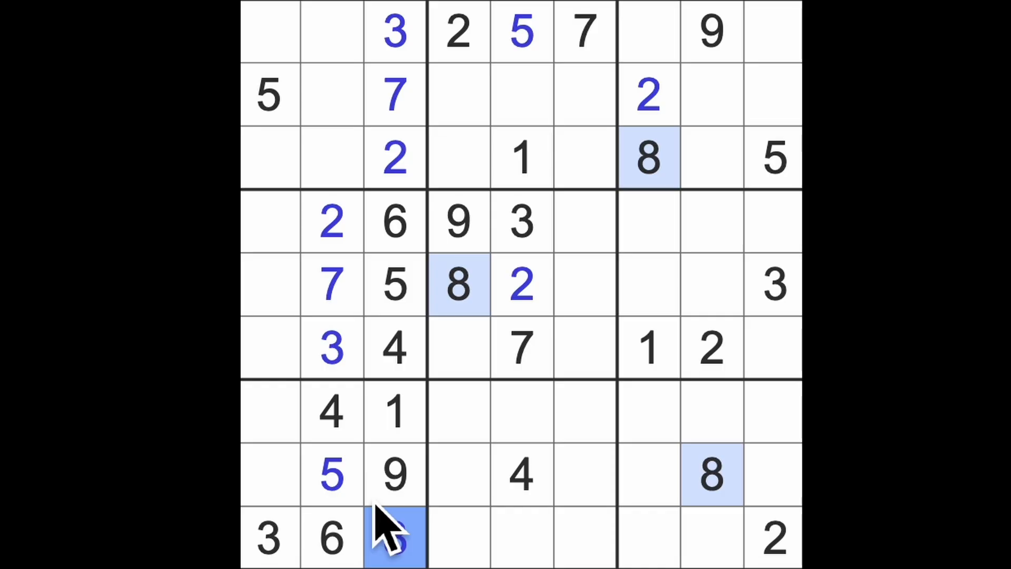
{"action": "type", "text": "8"}
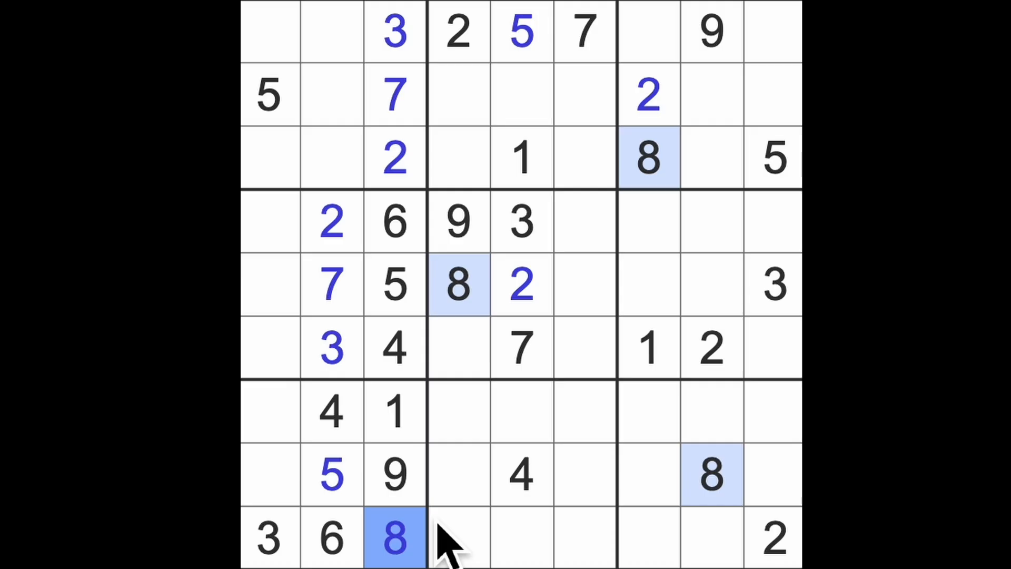
{"action": "mouse_move", "coordinate": [362, 71]}
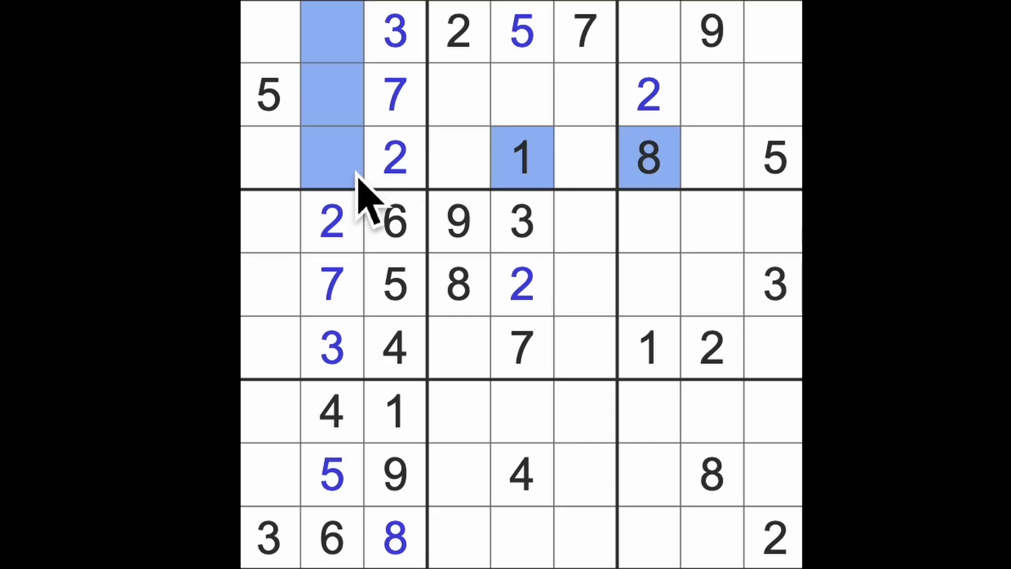
Step: Select row 3 column 2 for the 9 and highlight every 1 on the grid
{"action": "left_click", "coordinate": [331, 158]}
{"action": "type", "text": "9"}
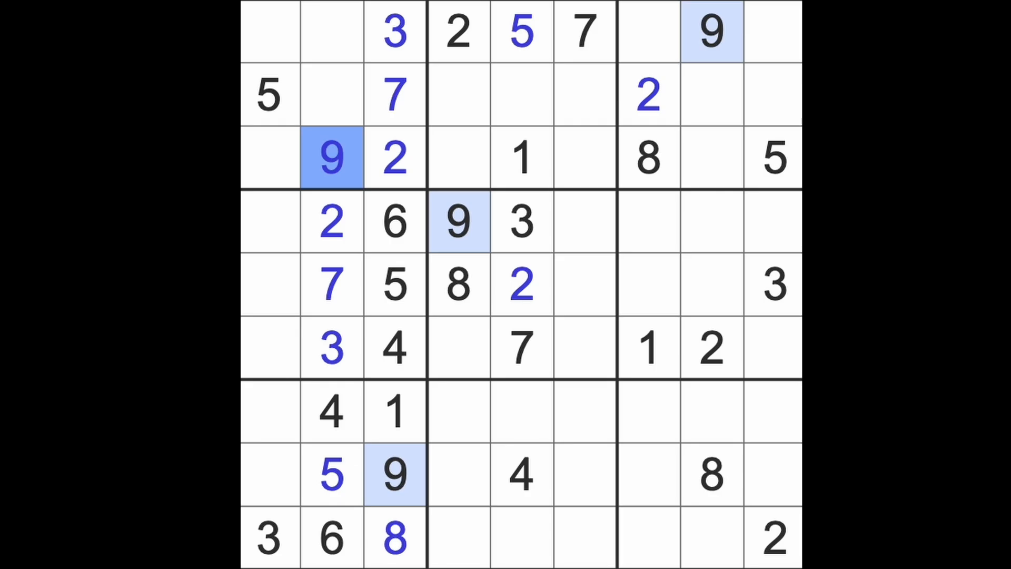
{"action": "mouse_move", "coordinate": [684, 387]}
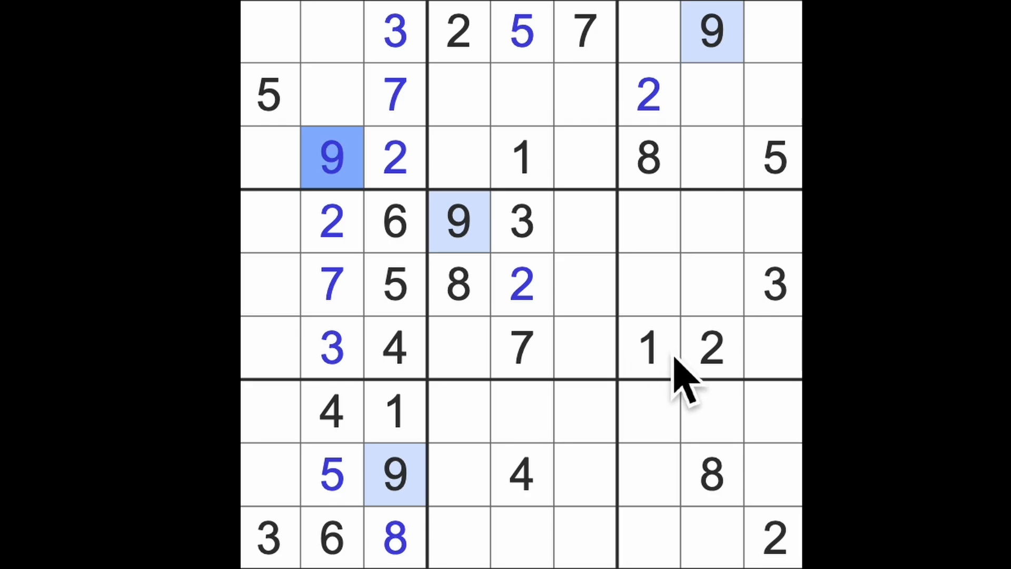
{"action": "left_click", "coordinate": [648, 348]}
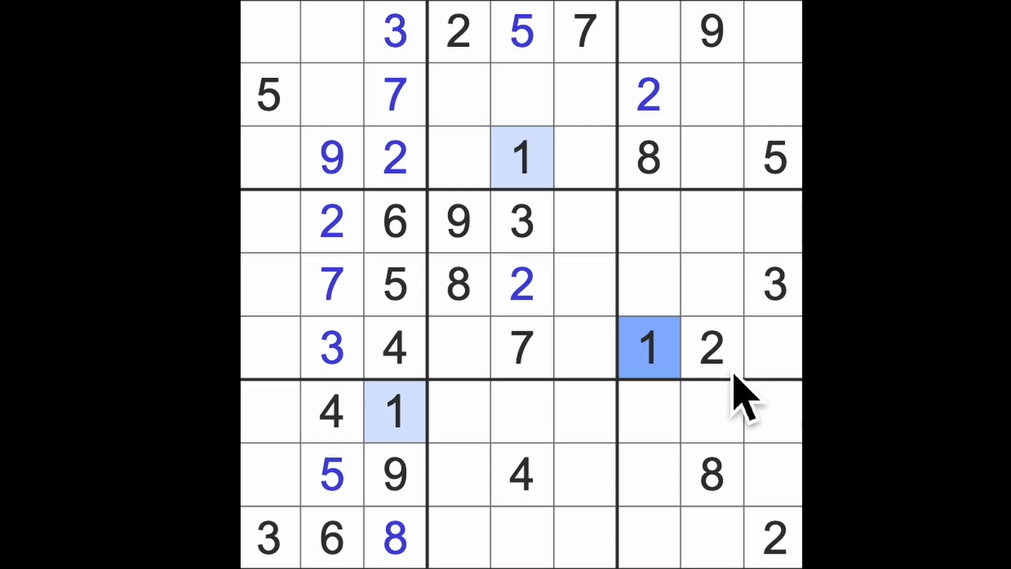
{"action": "left_click", "coordinate": [710, 348]}
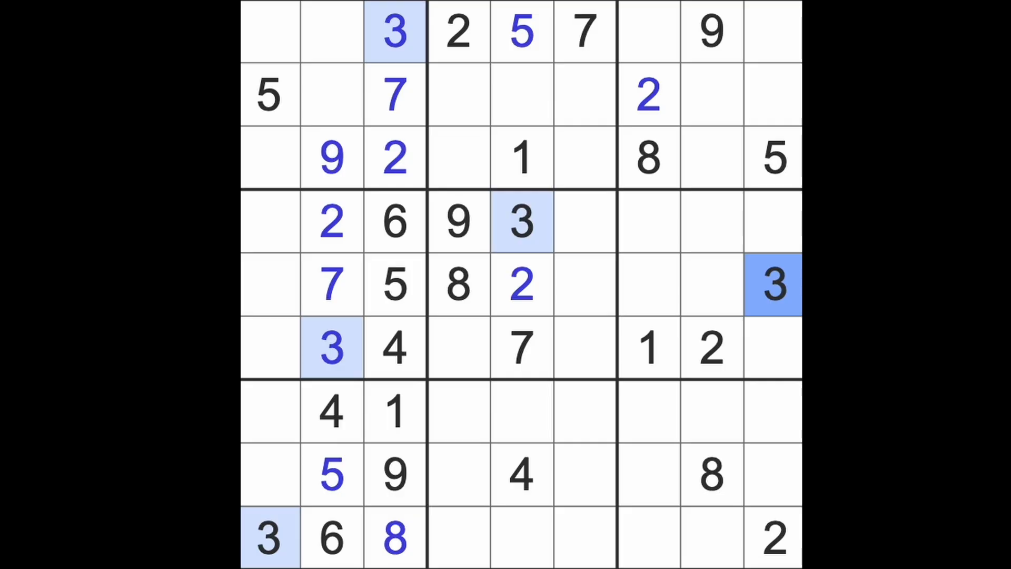
{"action": "mouse_move", "coordinate": [545, 529]}
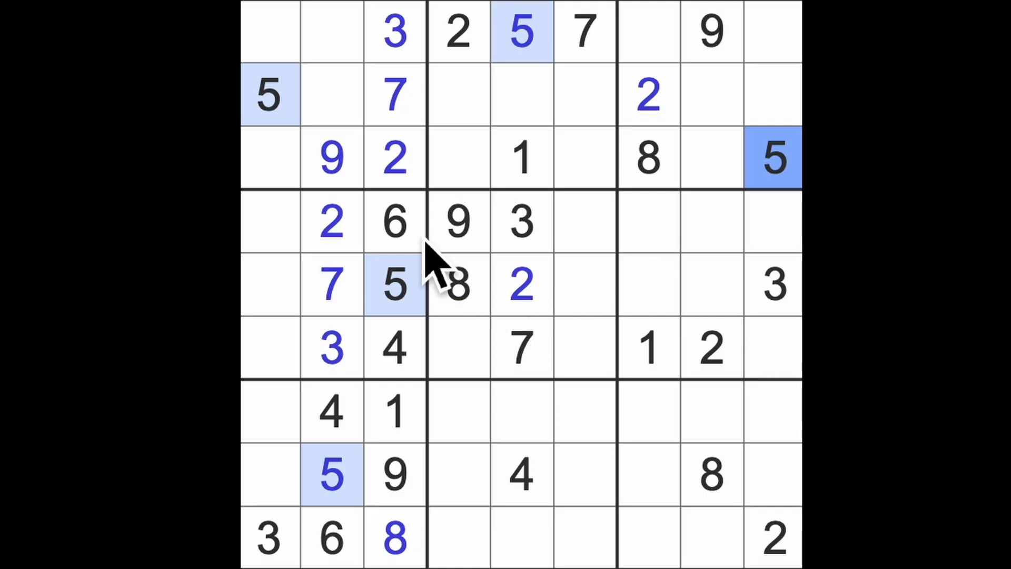
{"action": "left_click", "coordinate": [394, 222]}
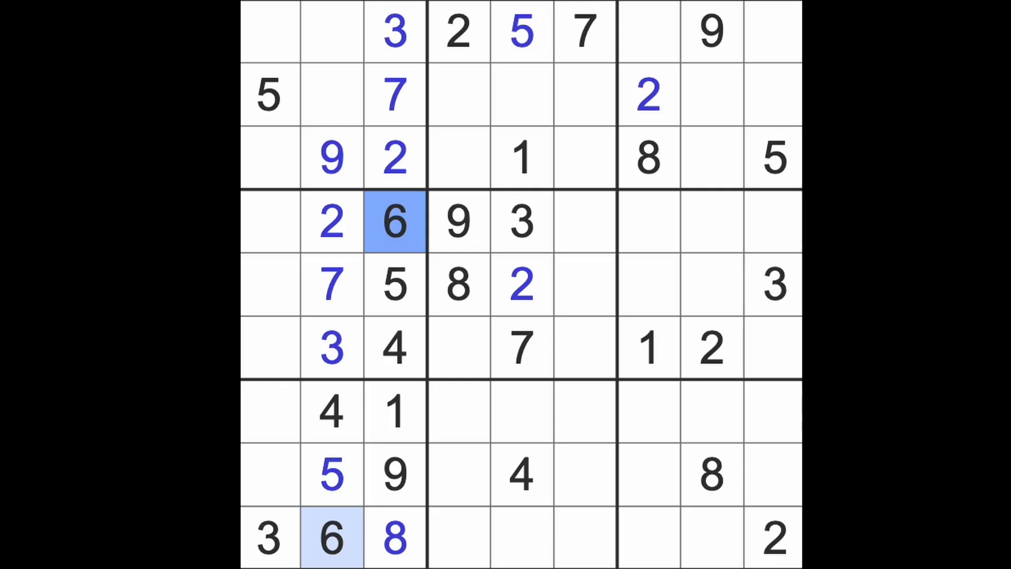
{"action": "left_click", "coordinate": [521, 96]}
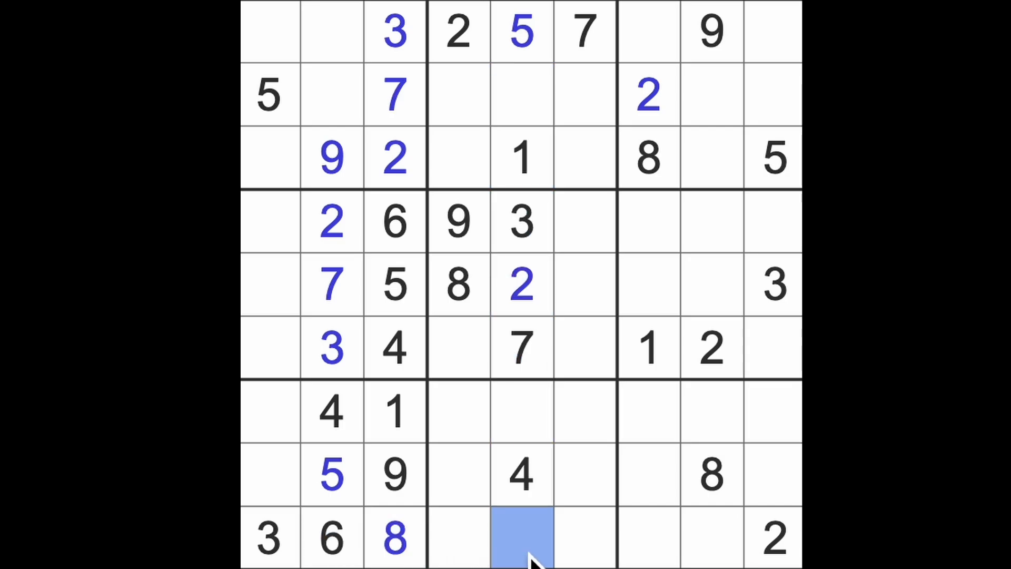
Step: Enter 9 in the bottom row and select the top cell of column 2
{"action": "type", "text": "9"}
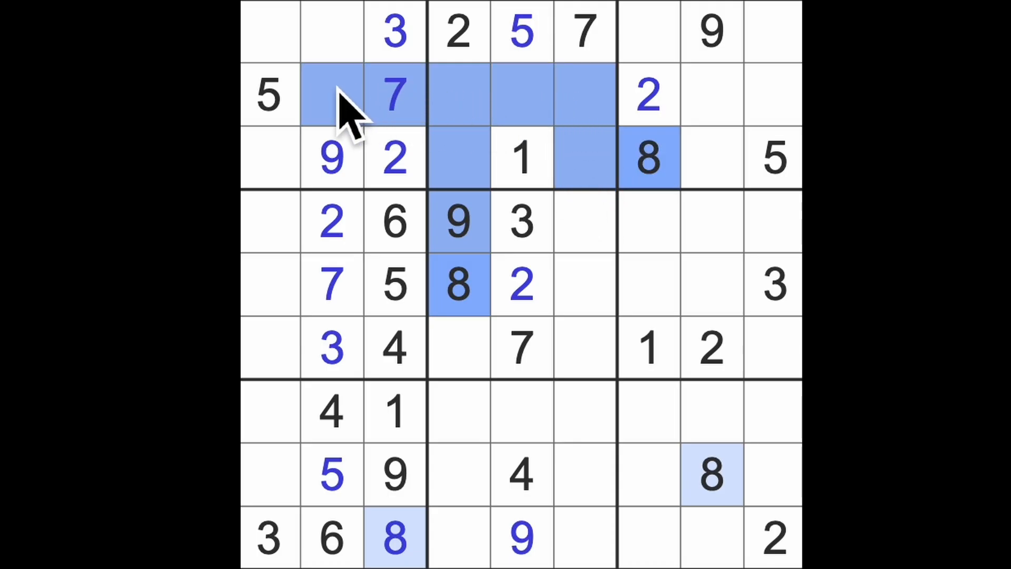
{"action": "mouse_move", "coordinate": [358, 158]}
{"action": "type", "text": "1"}
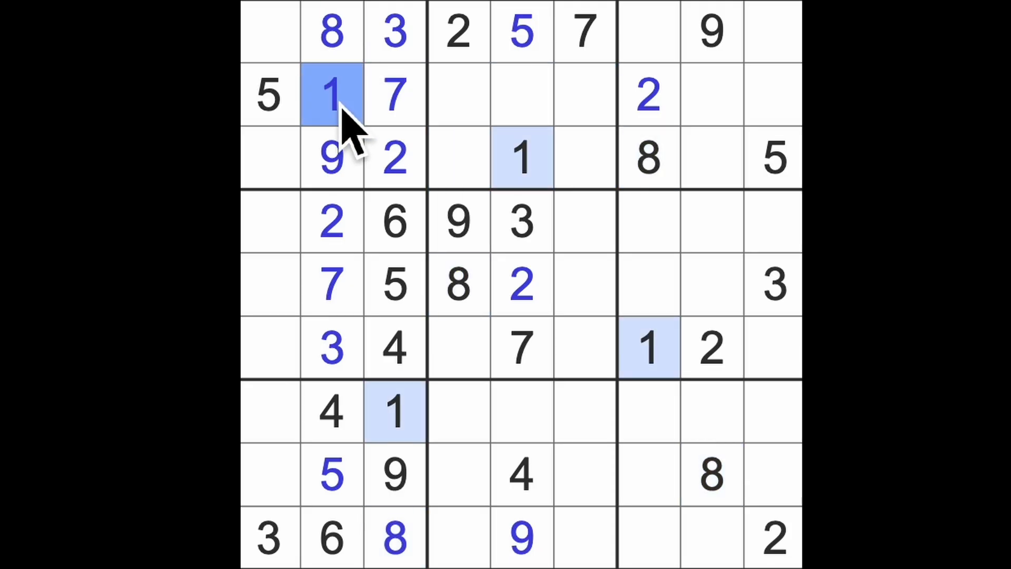
{"action": "left_click", "coordinate": [330, 95]}
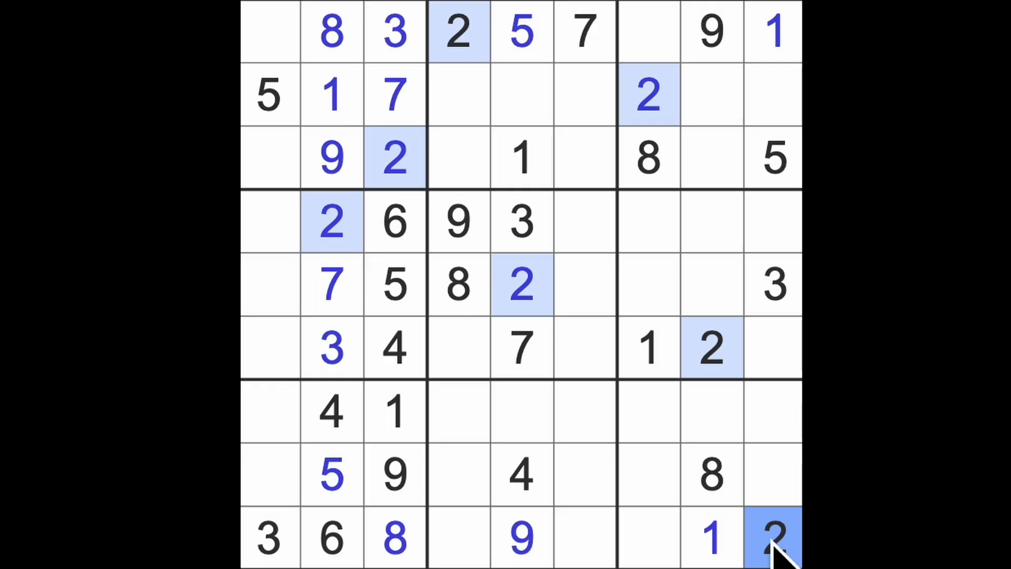
{"action": "mouse_move", "coordinate": [793, 329]}
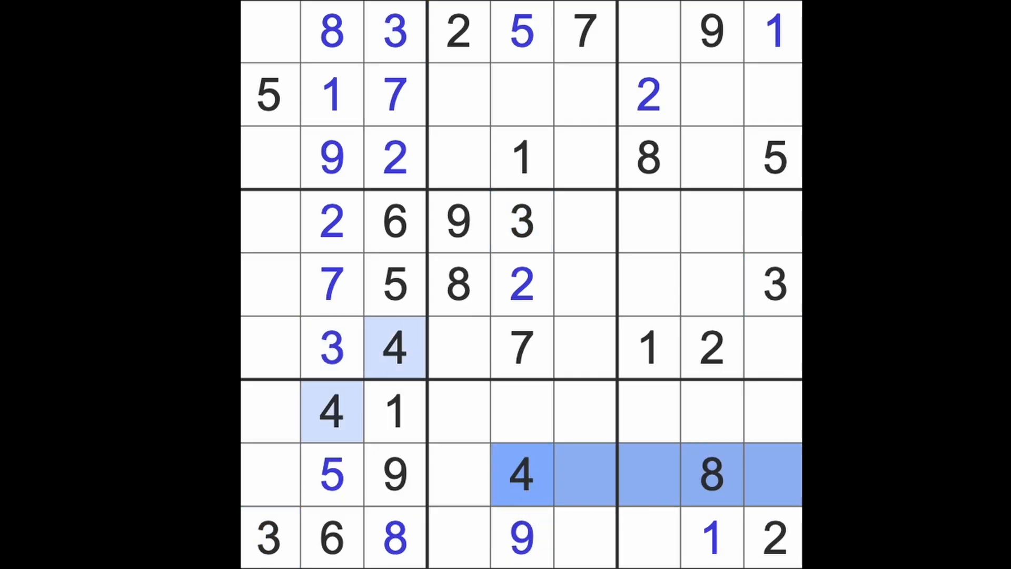
Step: Place 4s at row 9 column 7 and in column 1
{"action": "left_click", "coordinate": [648, 538]}
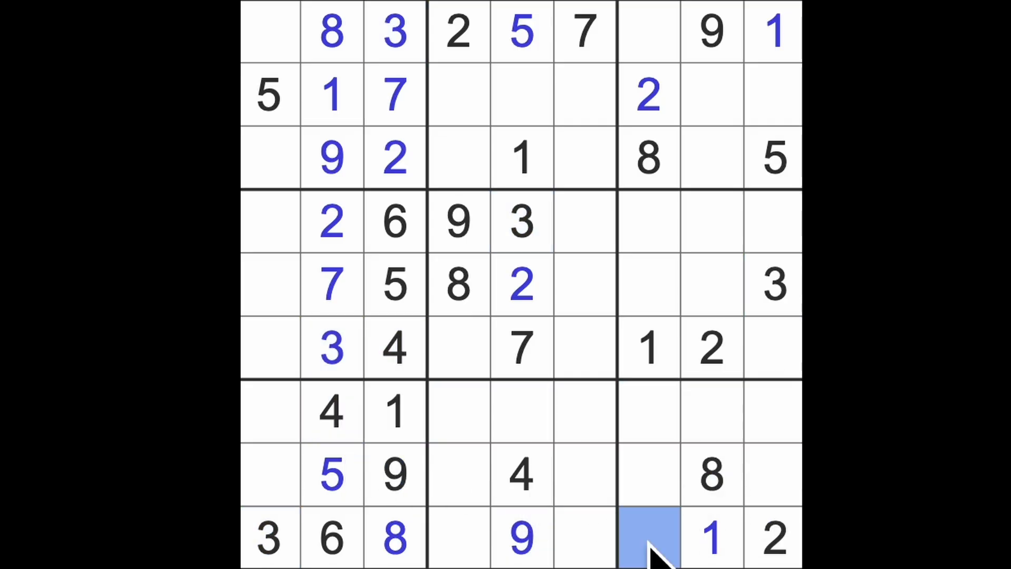
{"action": "type", "text": "4"}
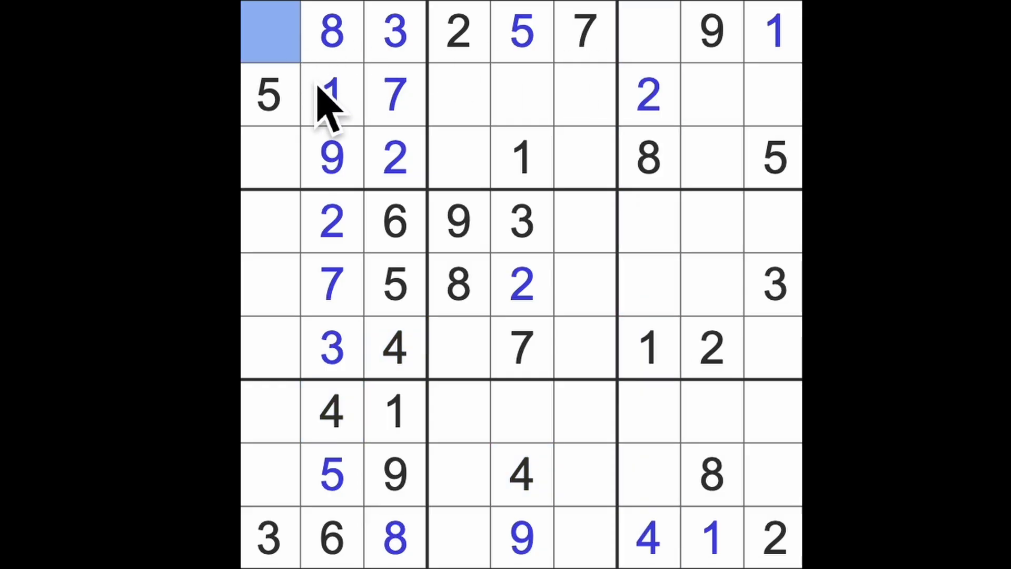
{"action": "type", "text": "4"}
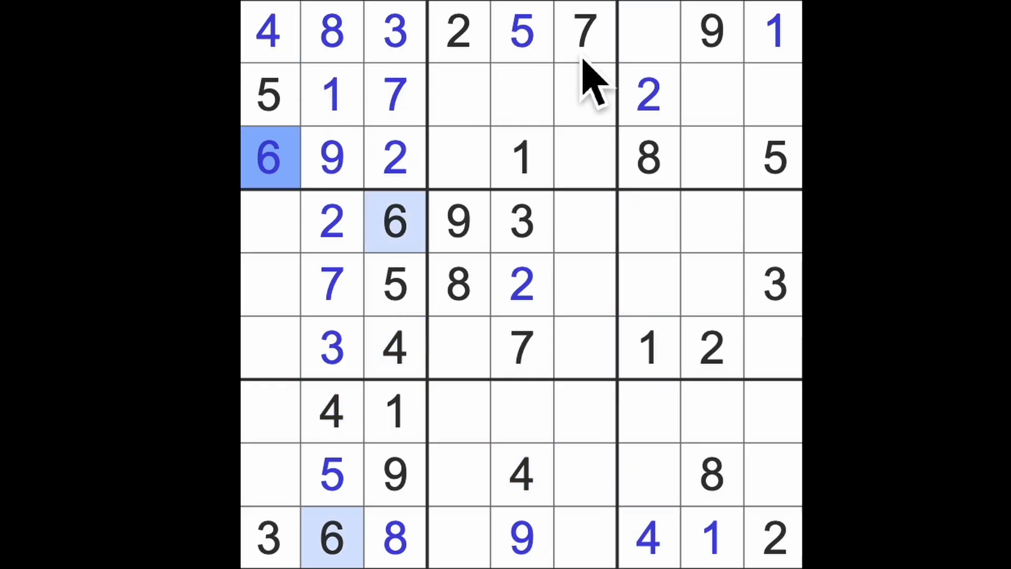
Step: Place a 6 at row 1 column 7 and a 1 at row 8 column 4, checking 1s, 2s and 7s
{"action": "left_click", "coordinate": [647, 32]}
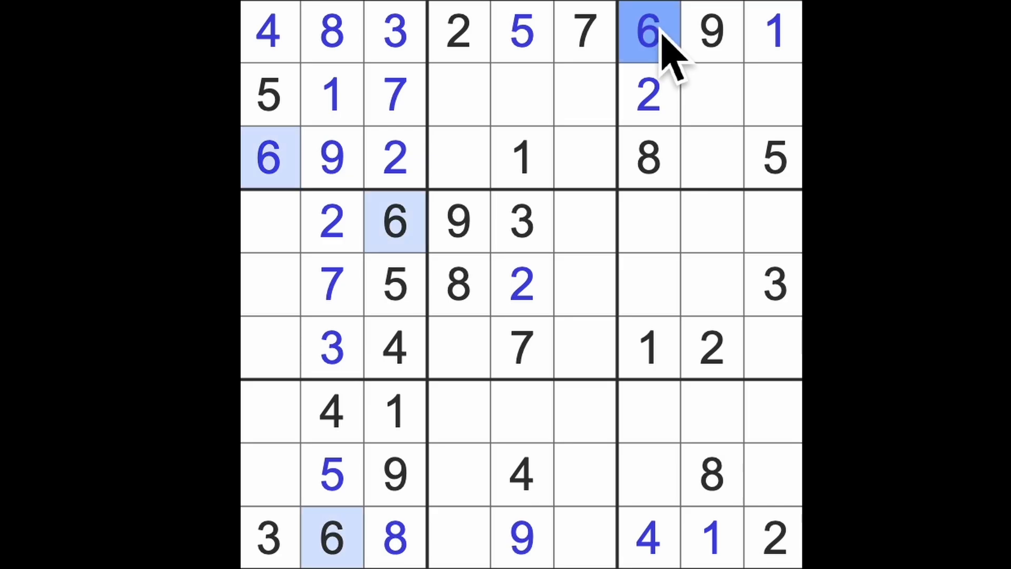
{"action": "mouse_move", "coordinate": [671, 45]}
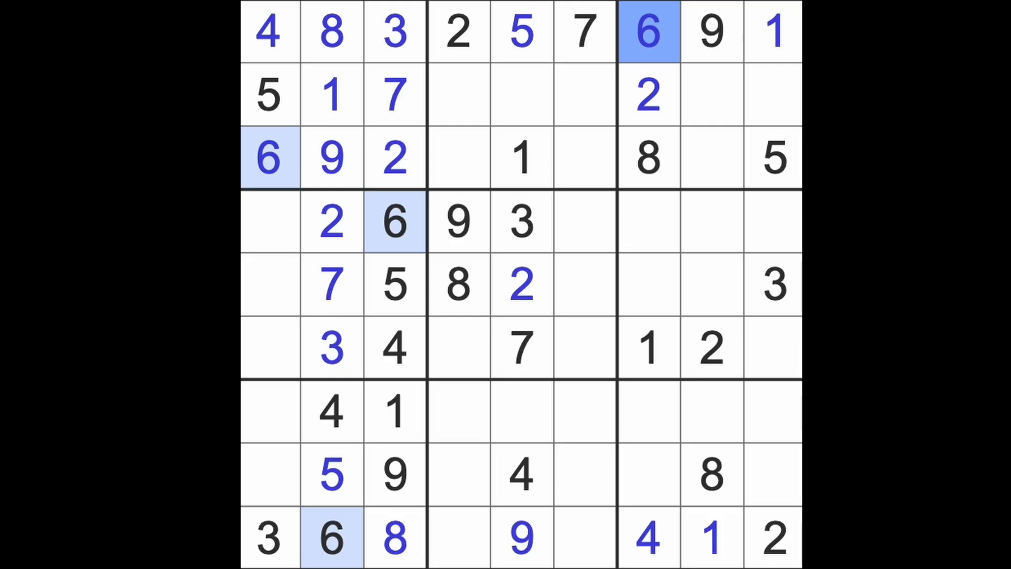
{"action": "left_click", "coordinate": [649, 348]}
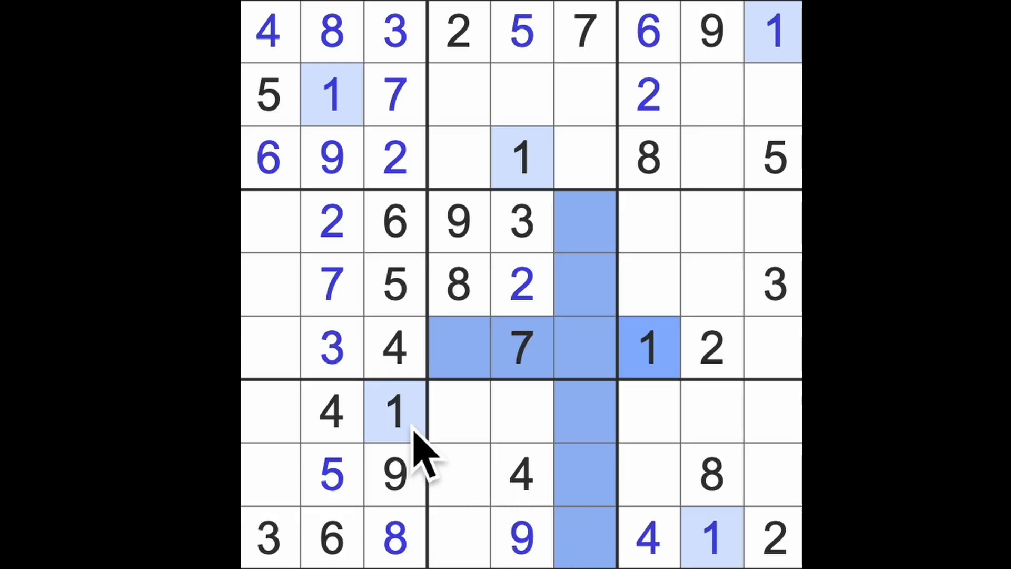
{"action": "left_click", "coordinate": [457, 475]}
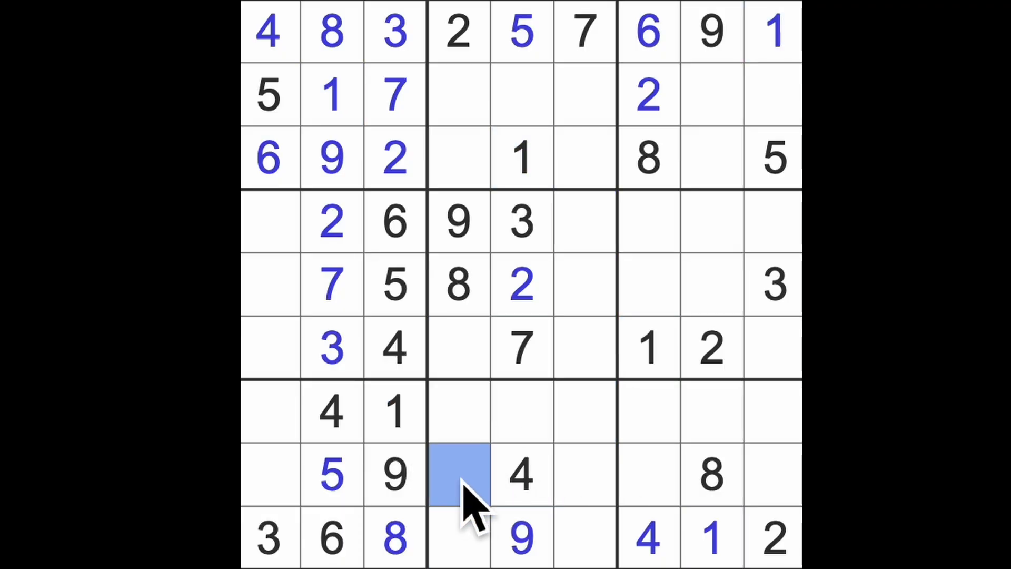
{"action": "type", "text": "1"}
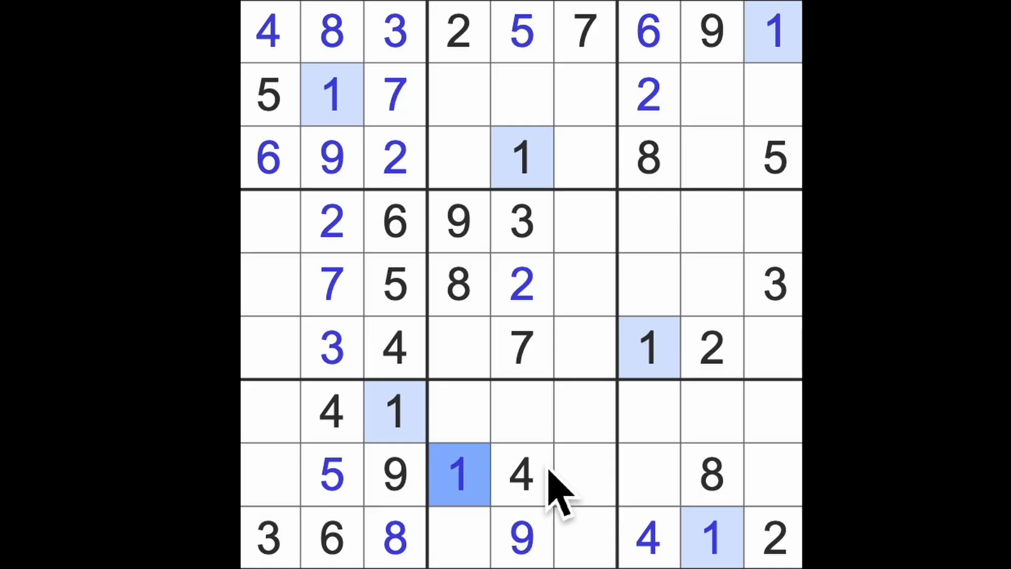
{"action": "left_click", "coordinate": [709, 348]}
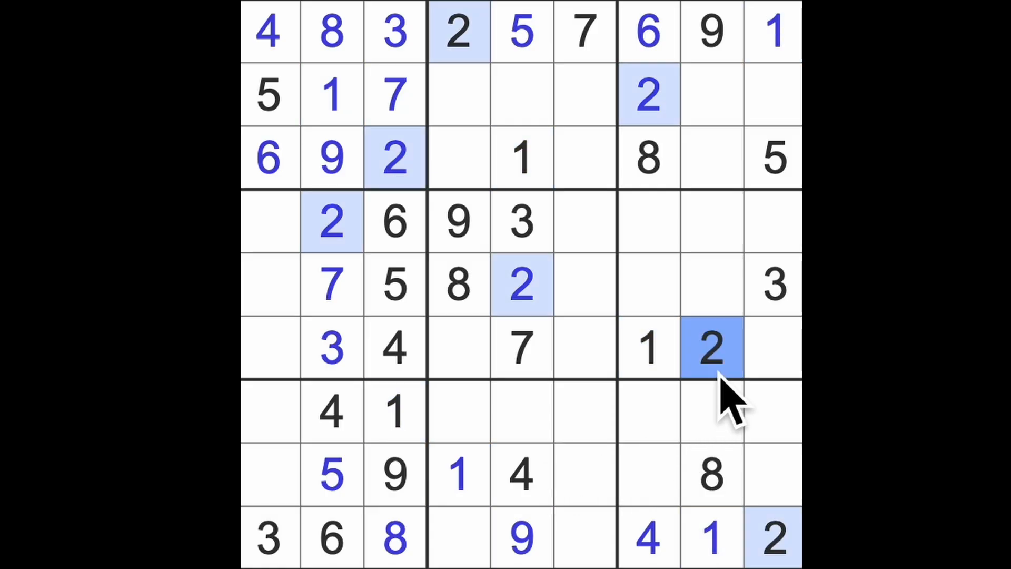
{"action": "mouse_move", "coordinate": [762, 361]}
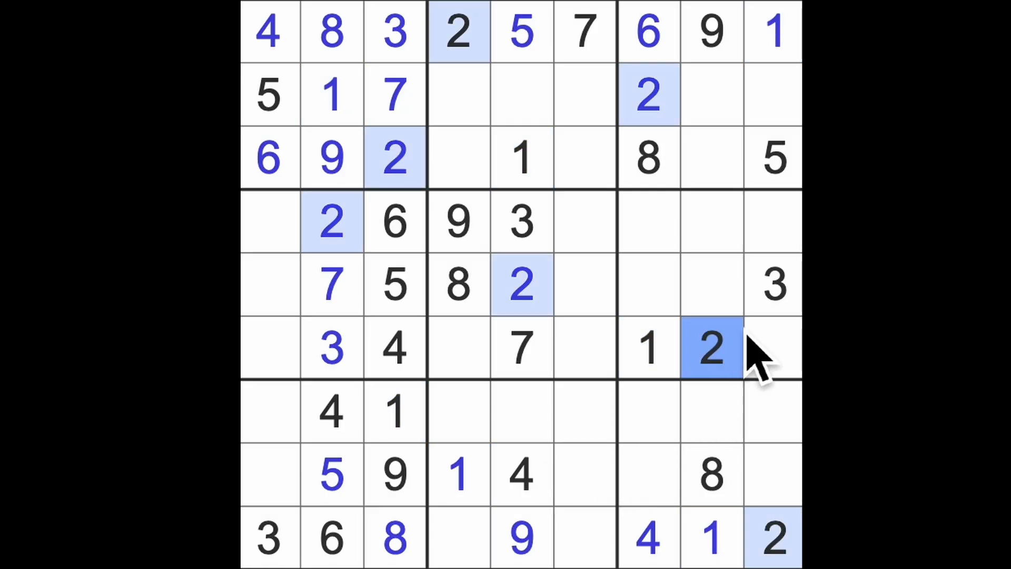
{"action": "left_click", "coordinate": [774, 284]}
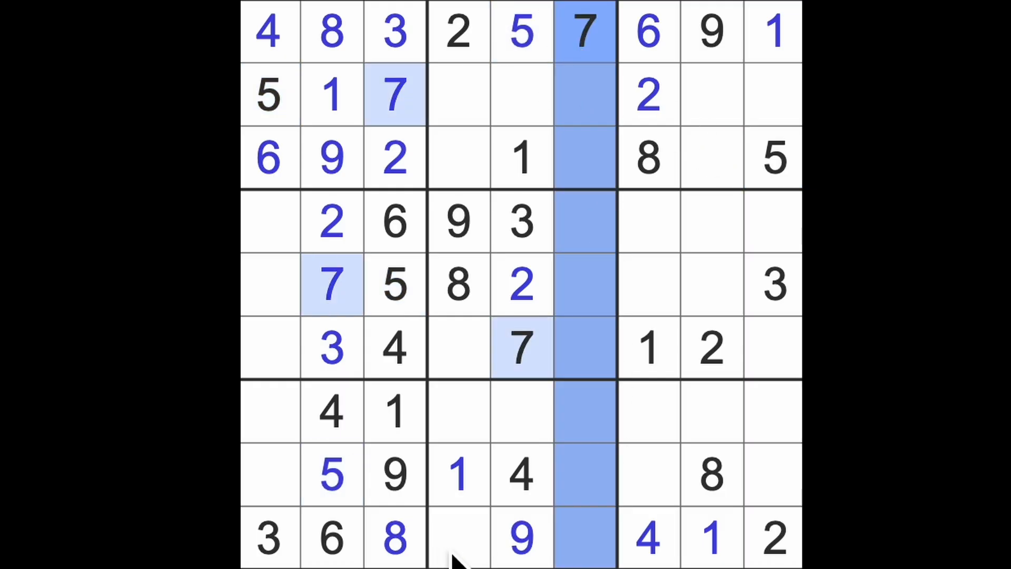
Step: Fill row 9 column 4 and the last empty bottom-row cell with 7 and 5
{"action": "left_click", "coordinate": [458, 539]}
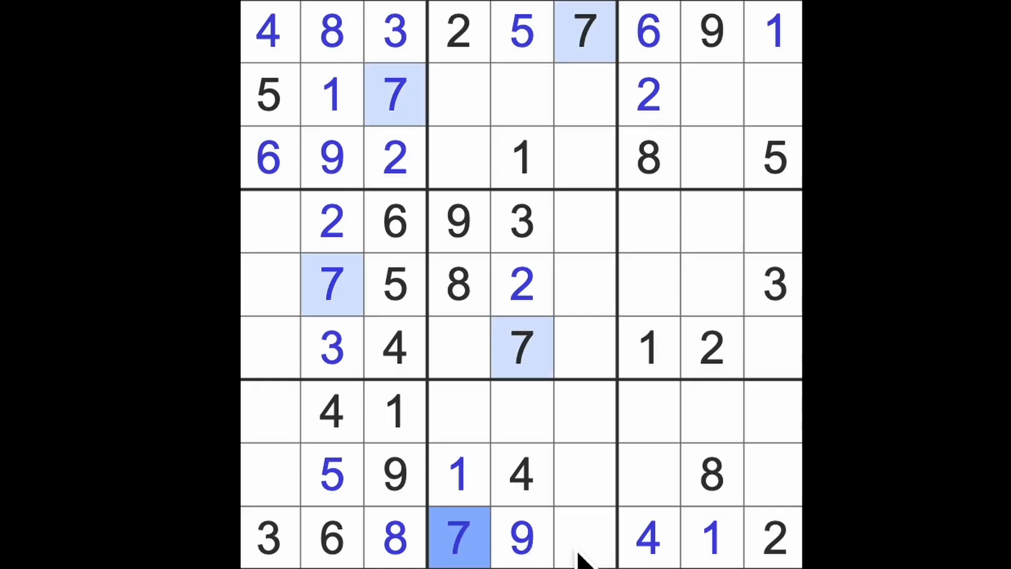
{"action": "left_click", "coordinate": [584, 537]}
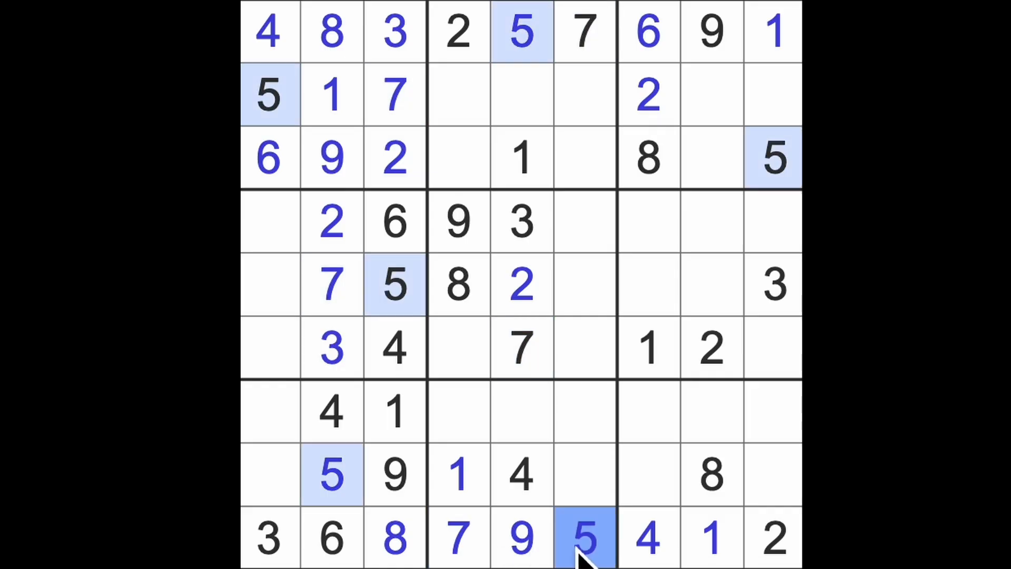
{"action": "left_click", "coordinate": [458, 348]}
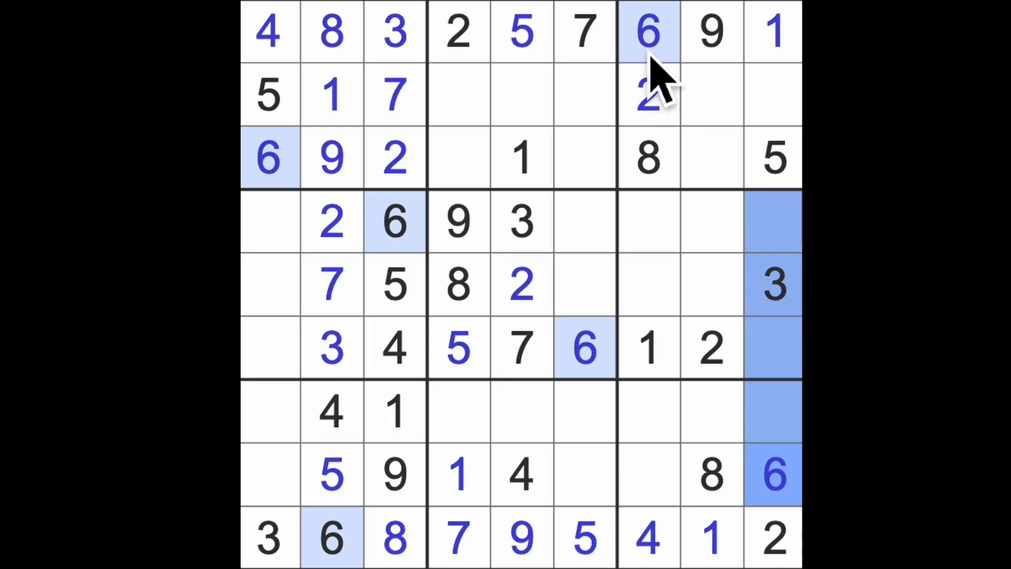
Step: Enter a 6 at row 5 column 8 and a 7 at row 3 column 8
{"action": "left_click", "coordinate": [710, 284]}
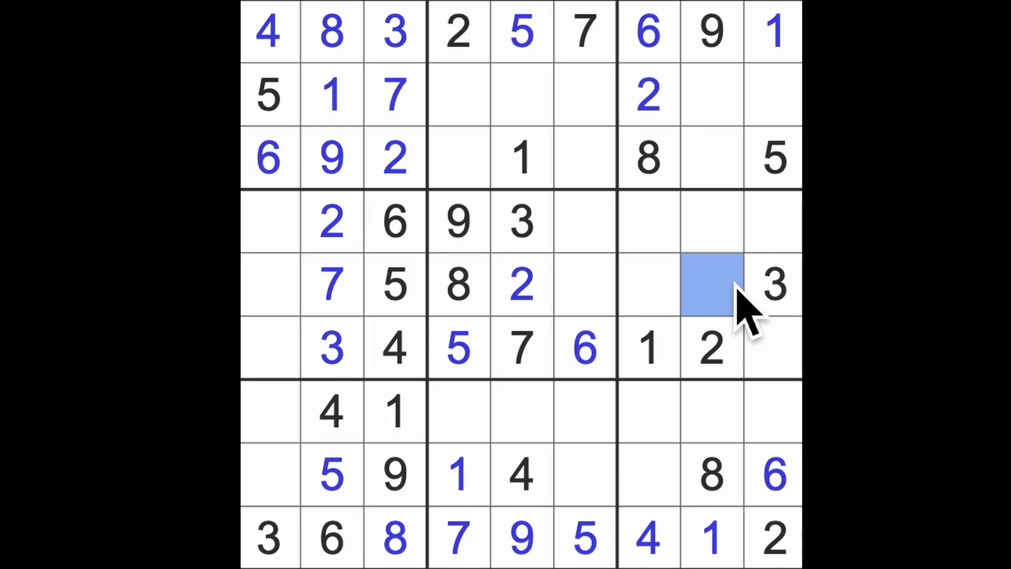
{"action": "left_click", "coordinate": [710, 286]}
{"action": "type", "text": "6"}
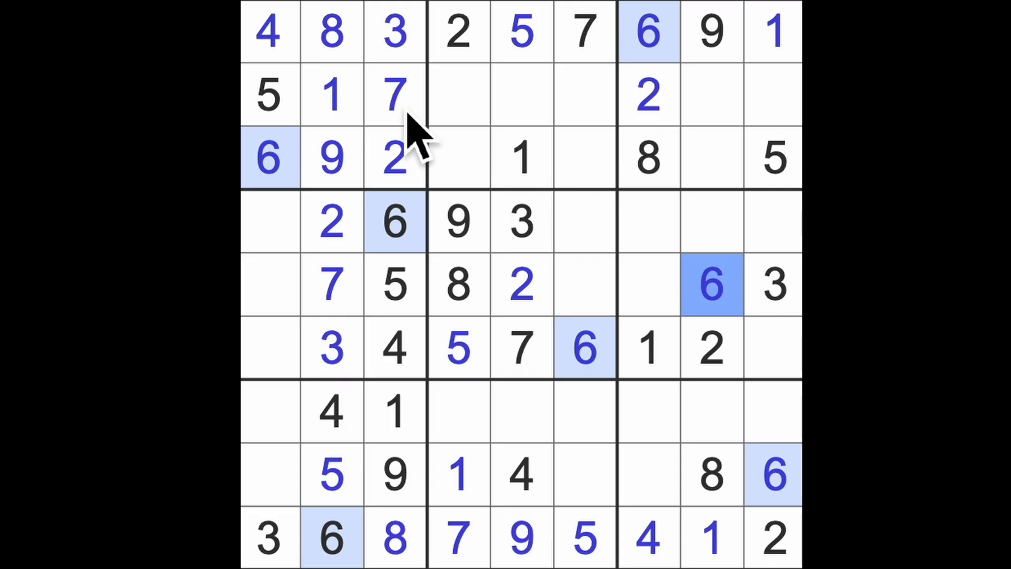
{"action": "left_click", "coordinate": [711, 158]}
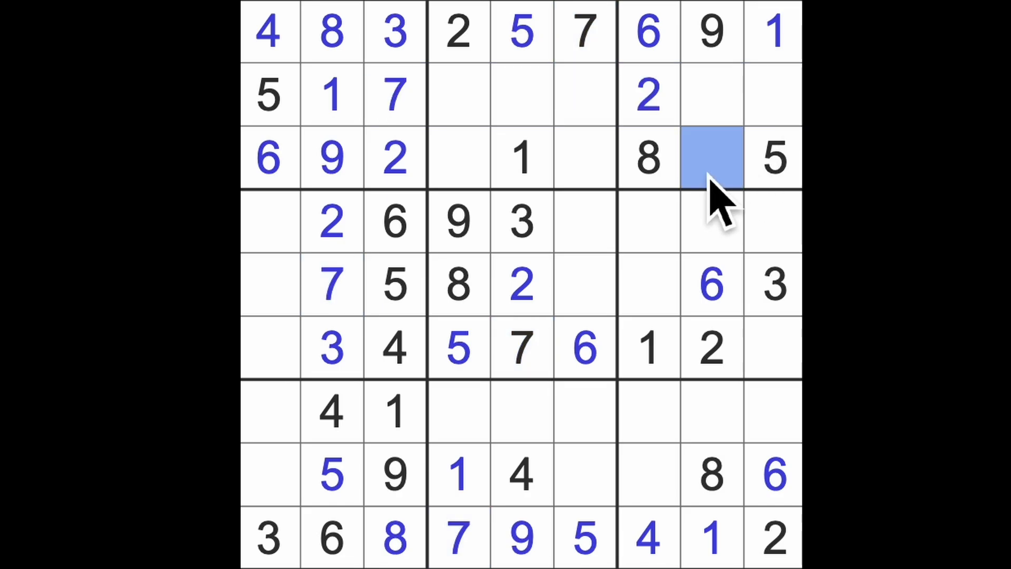
{"action": "left_click", "coordinate": [710, 158]}
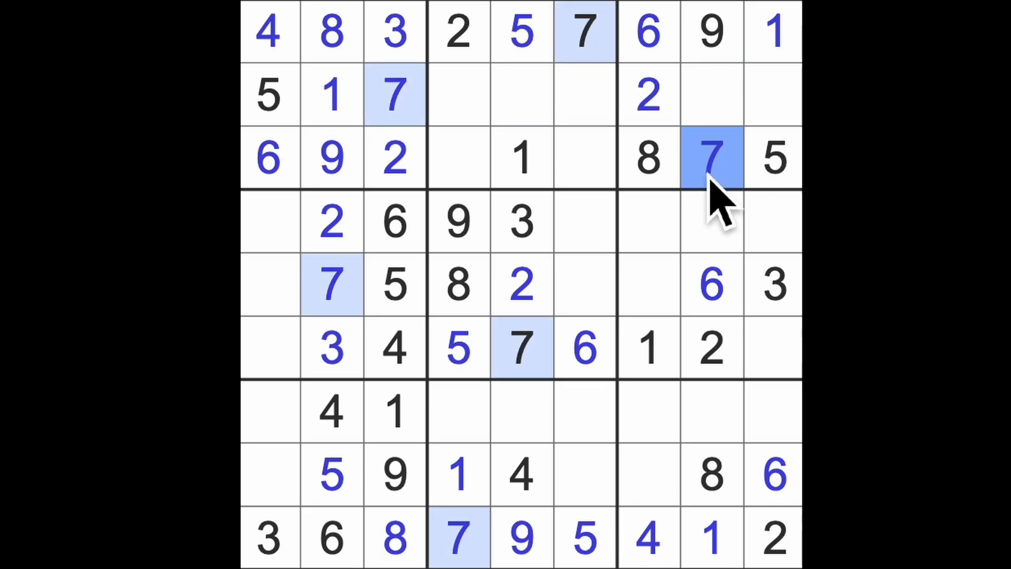
{"action": "mouse_move", "coordinate": [755, 207]}
{"action": "type", "text": "4"}
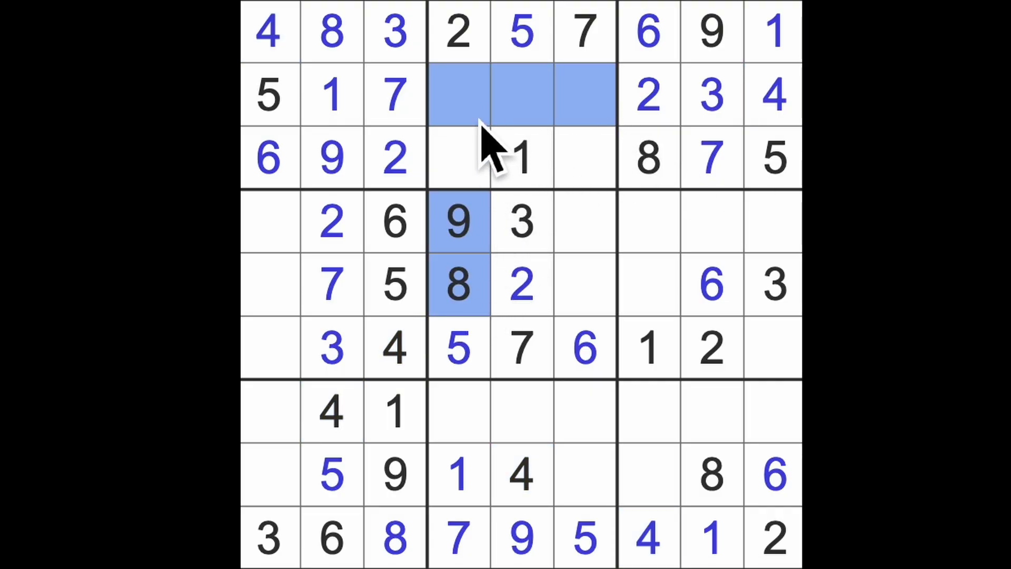
Step: Enter 6 into row 2 column 4 and row 7 column 5, then 8 into row 2 column 5
{"action": "type", "text": "6"}
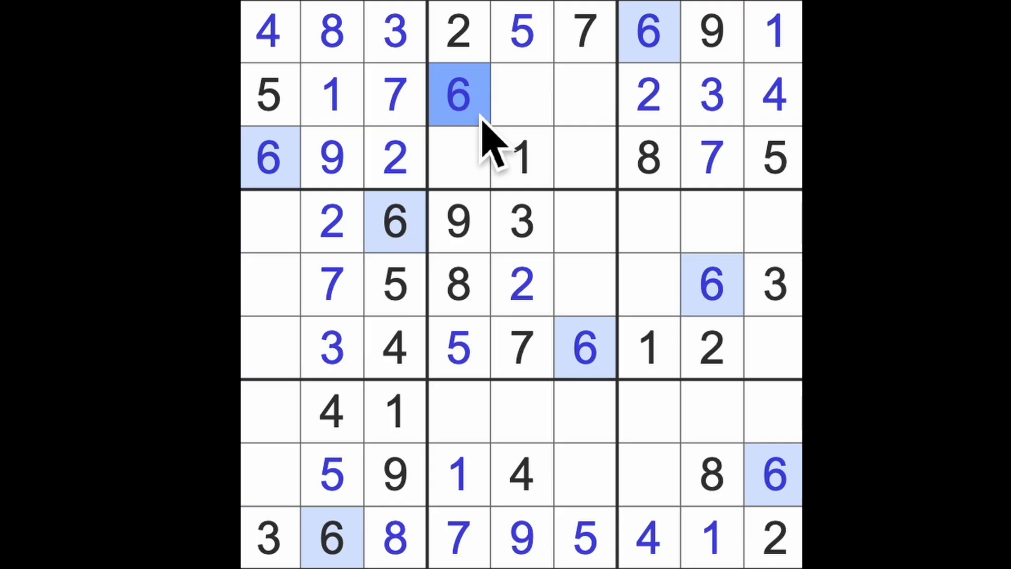
{"action": "left_click", "coordinate": [522, 413]}
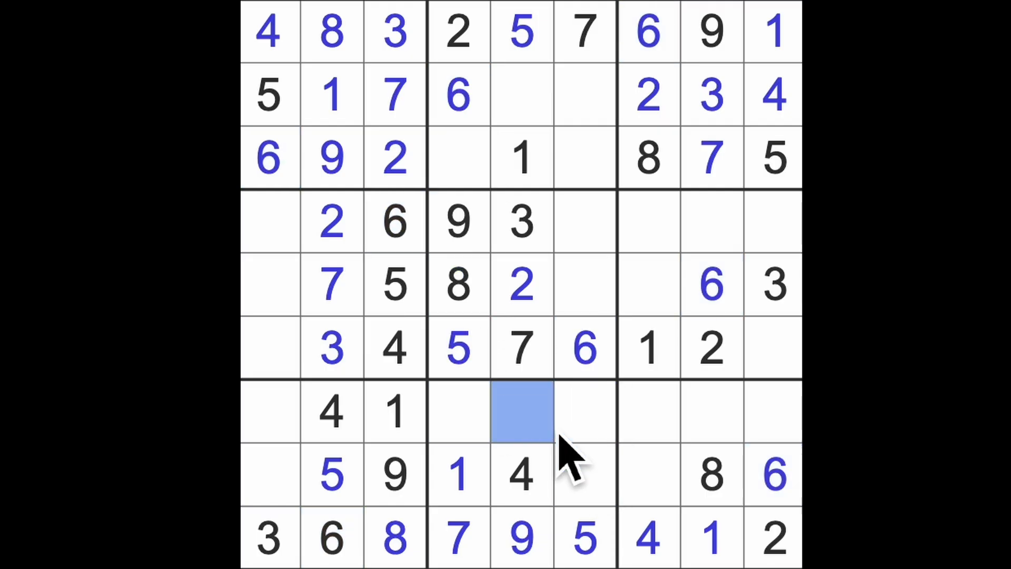
{"action": "type", "text": "6"}
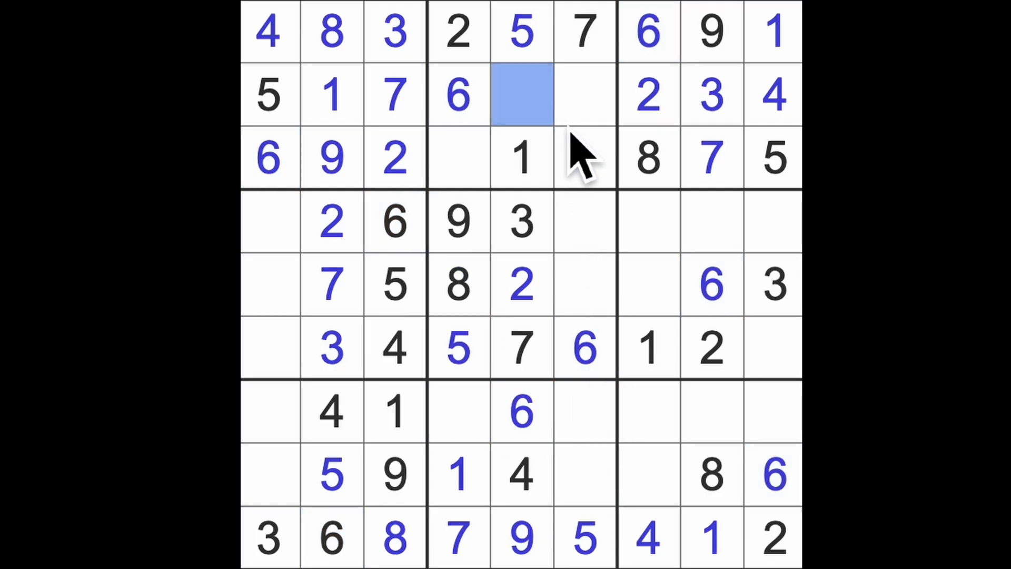
{"action": "mouse_move", "coordinate": [629, 238]}
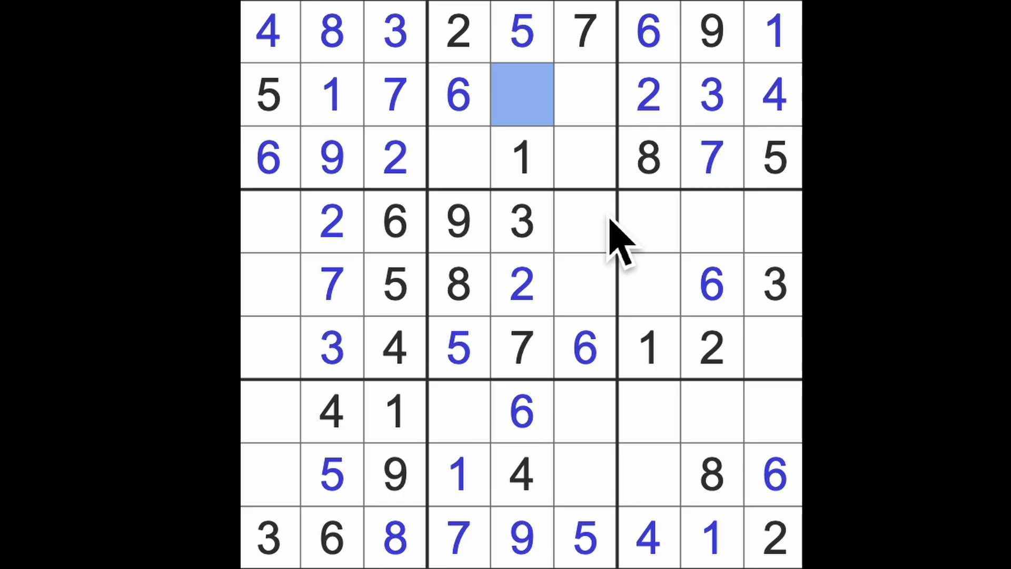
{"action": "type", "text": "8"}
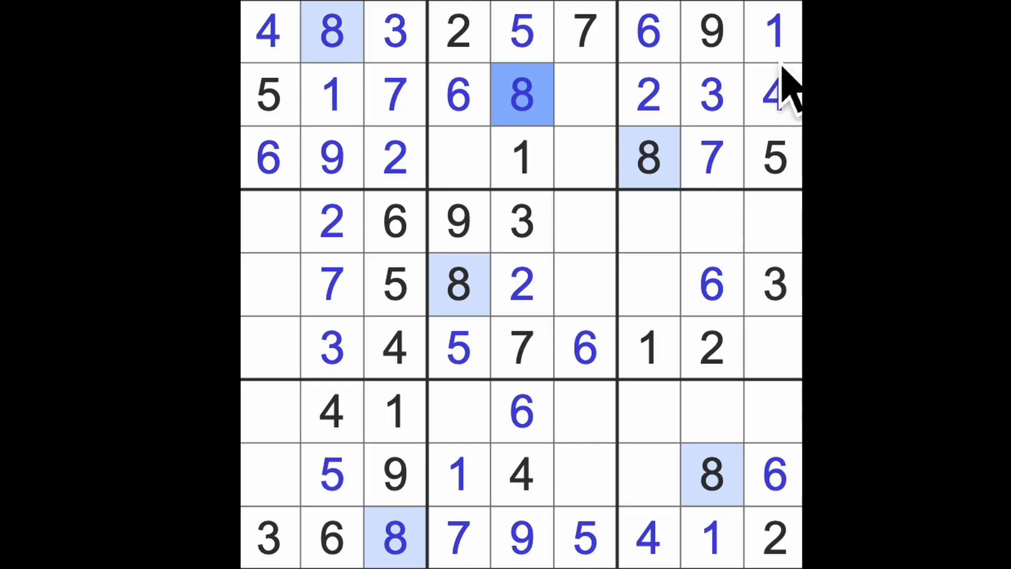
Step: Highlight the 1s and 2s, then fill the column 1 cells in rows 5 and 6
{"action": "left_click", "coordinate": [773, 31]}
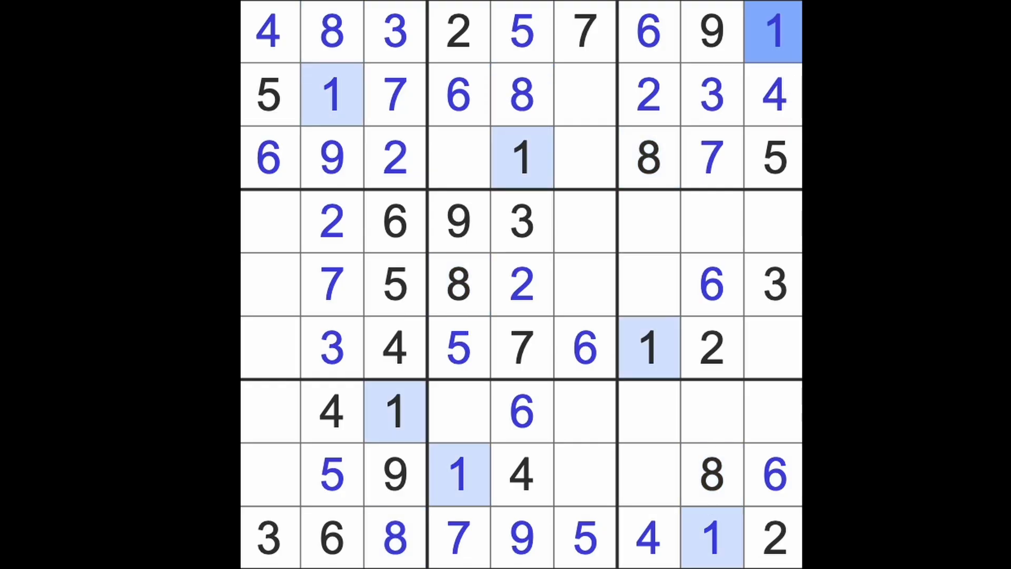
{"action": "left_click", "coordinate": [710, 348]}
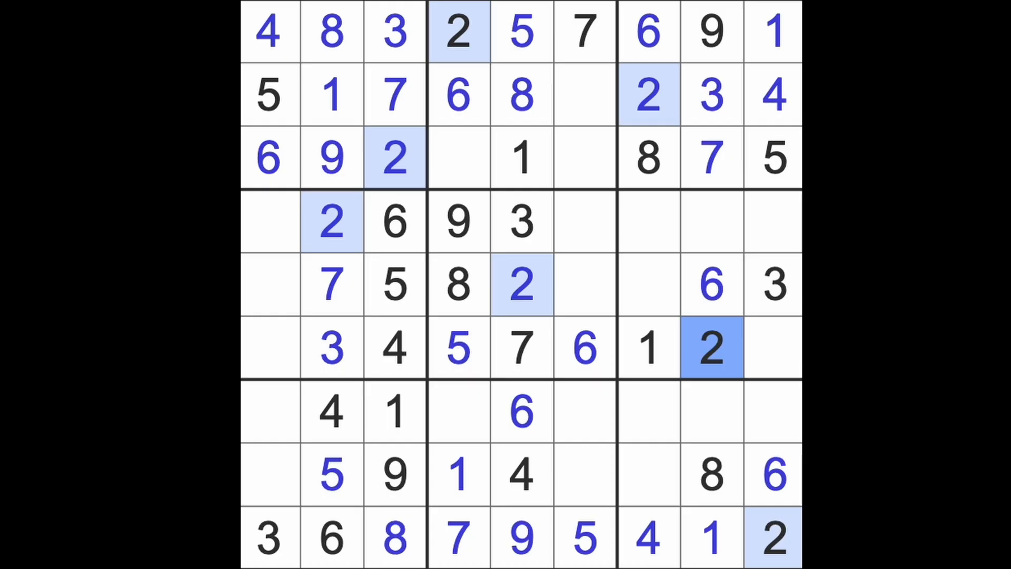
{"action": "mouse_move", "coordinate": [564, 258]}
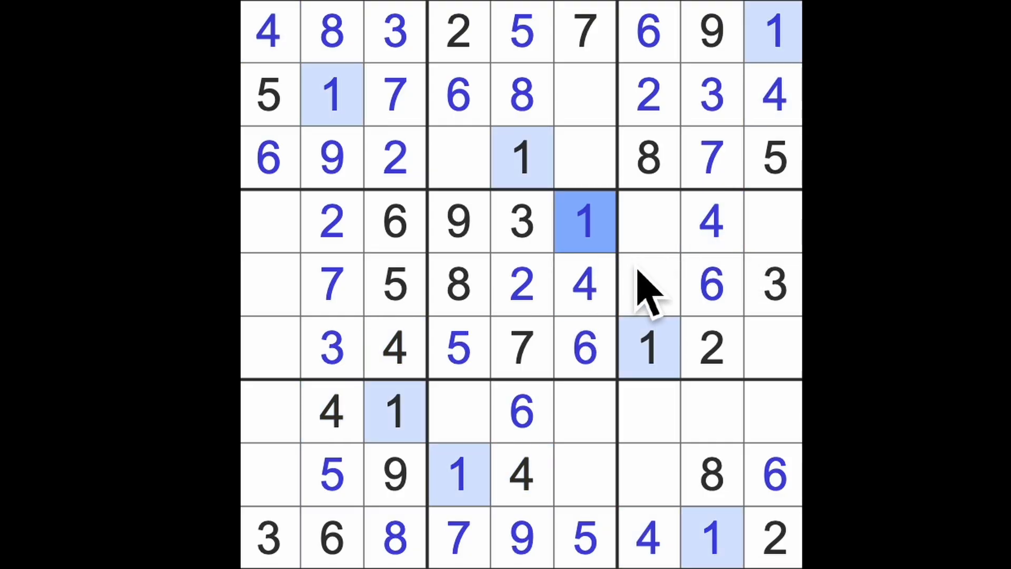
{"action": "mouse_move", "coordinate": [632, 252]}
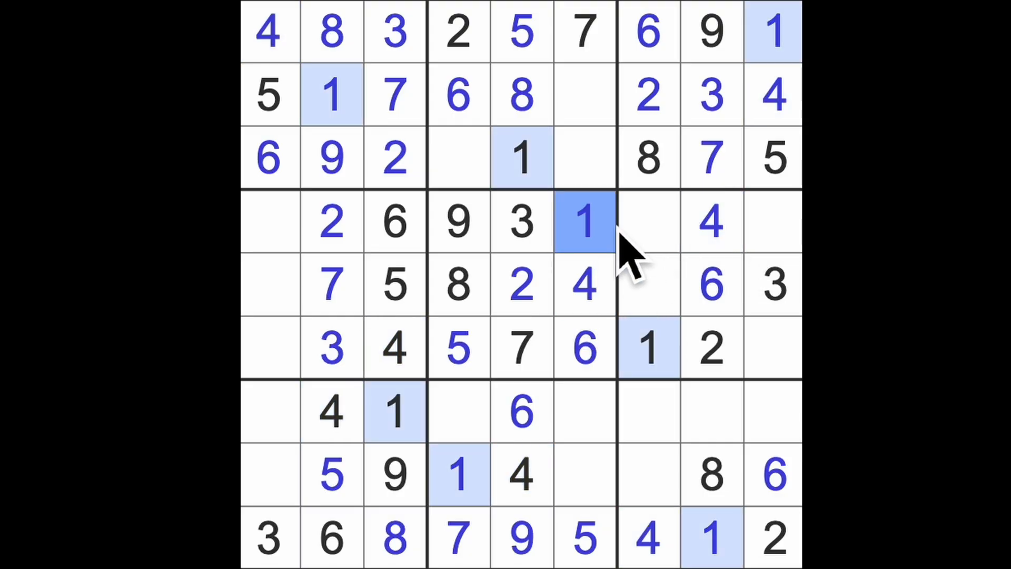
{"action": "left_click", "coordinate": [269, 285]}
{"action": "type", "text": "1"}
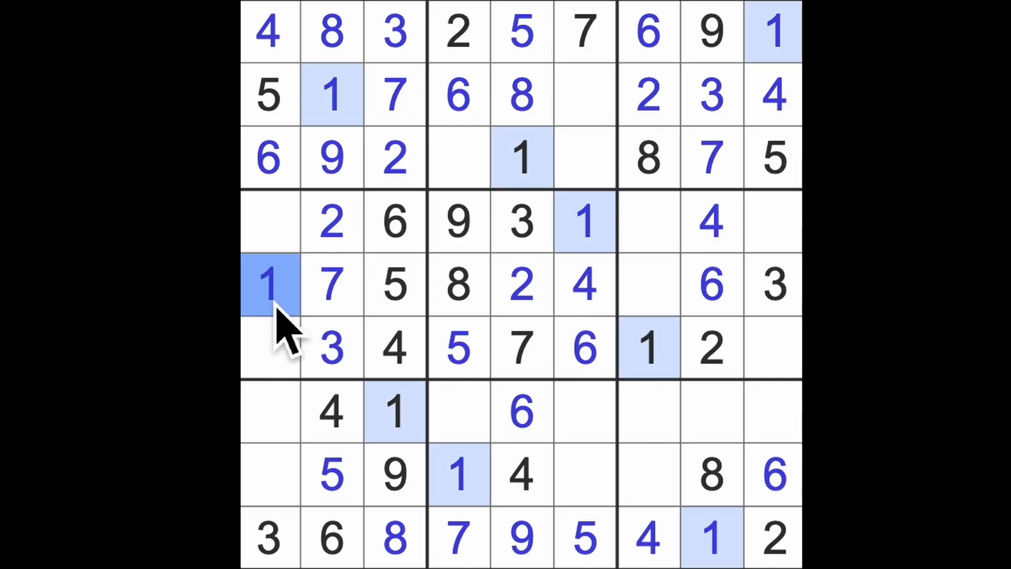
{"action": "mouse_move", "coordinate": [352, 310]}
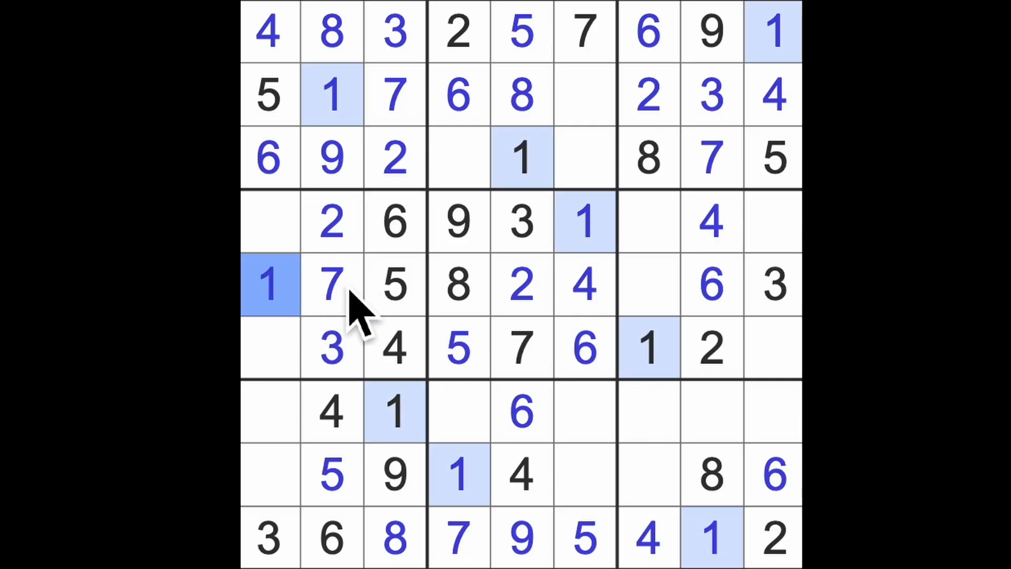
{"action": "left_click", "coordinate": [269, 348]}
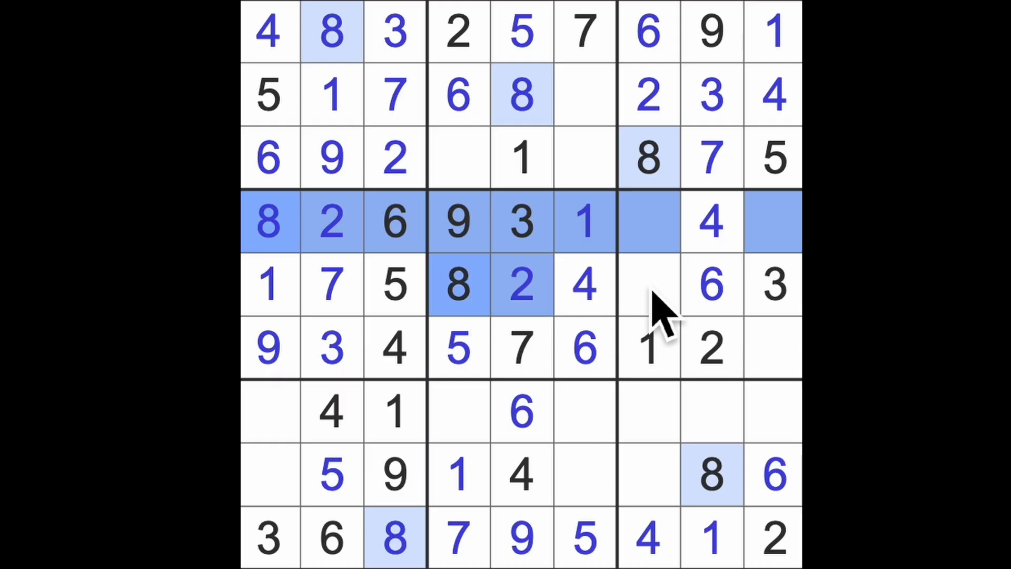
Step: Fill rows 4 and 7 with 9, 8, 8, 9, 7, 5, 5, 9 in the middle-right cells
{"action": "left_click", "coordinate": [773, 348]}
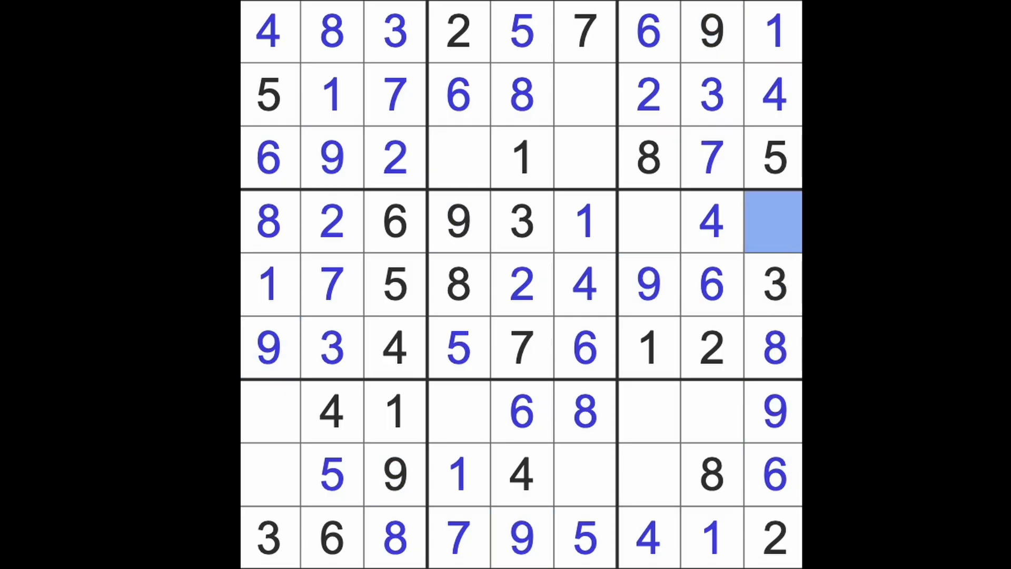
{"action": "left_click", "coordinate": [648, 221]}
{"action": "type", "text": "5"}
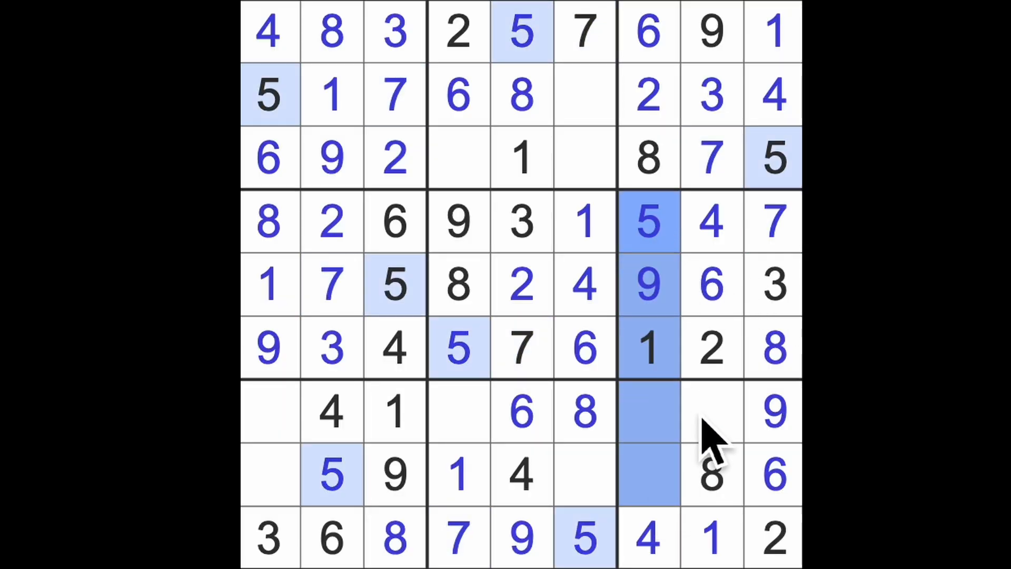
{"action": "left_click", "coordinate": [712, 412]}
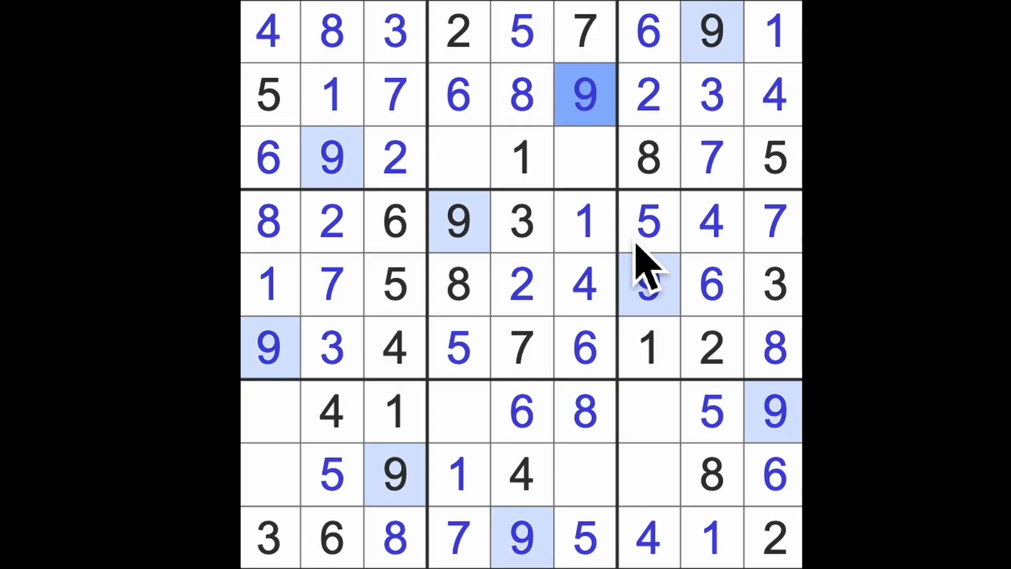
{"action": "mouse_move", "coordinate": [655, 271]}
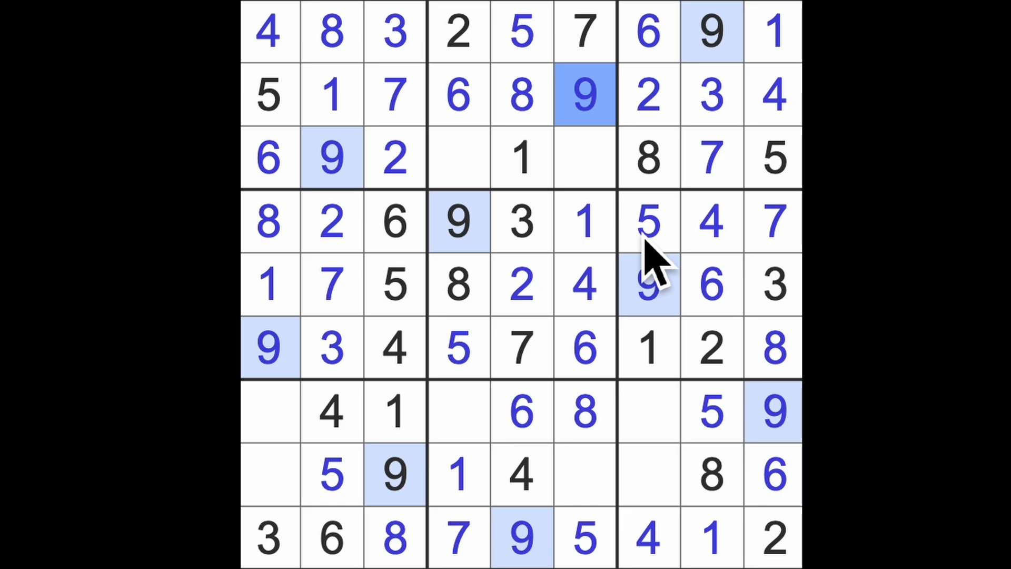
Step: Highlight the 2s, fill cells with 2s and 3s in rows 3, 7 and 8, then highlight the 4s
{"action": "left_click", "coordinate": [649, 96]}
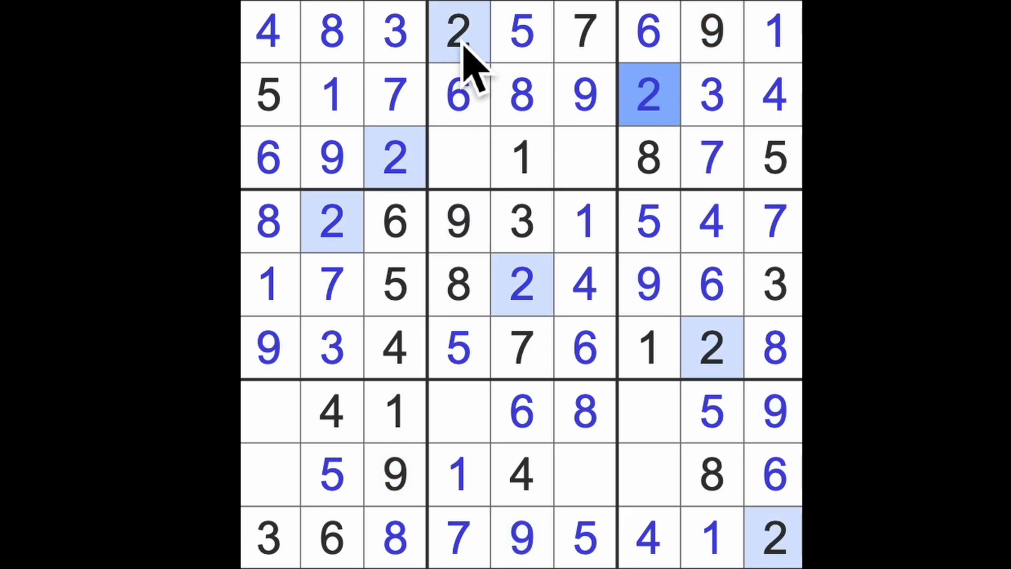
{"action": "left_click", "coordinate": [583, 474]}
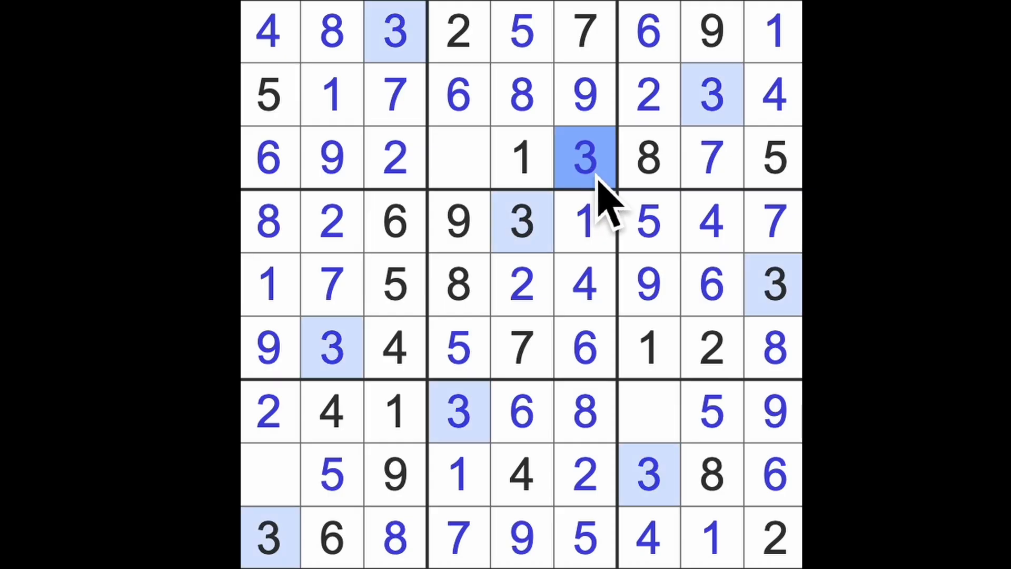
{"action": "left_click", "coordinate": [584, 284]}
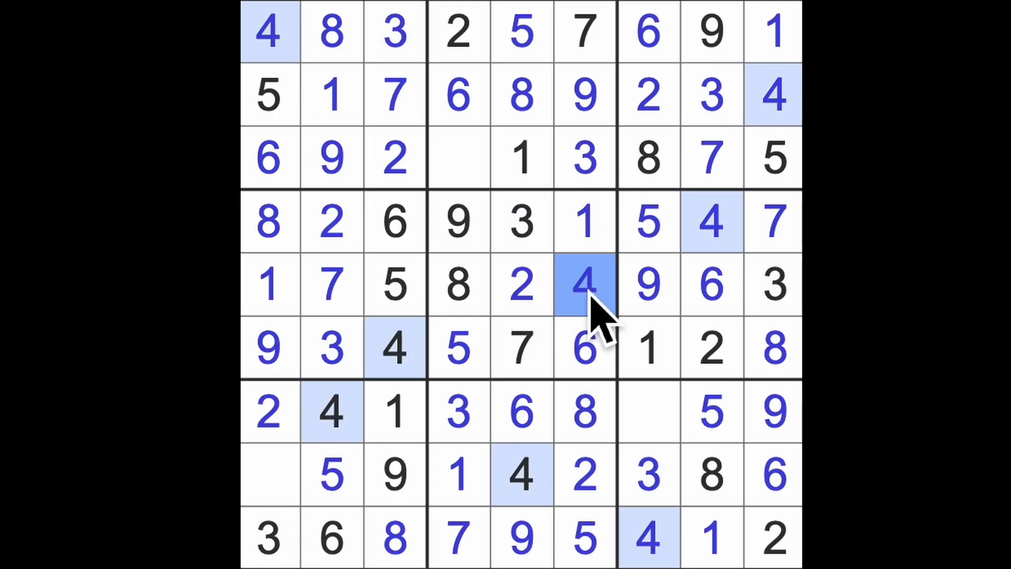